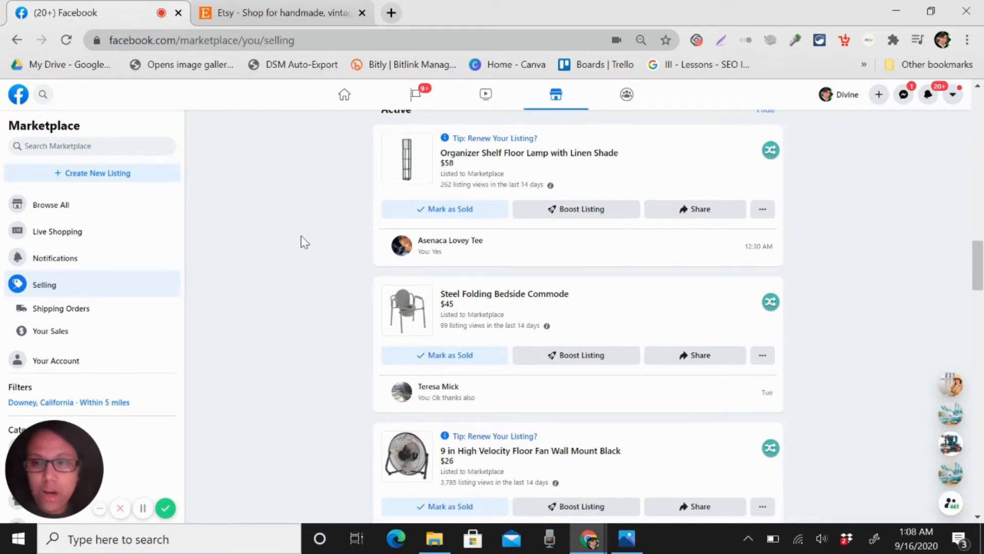
pyautogui.moveTo(802, 263)
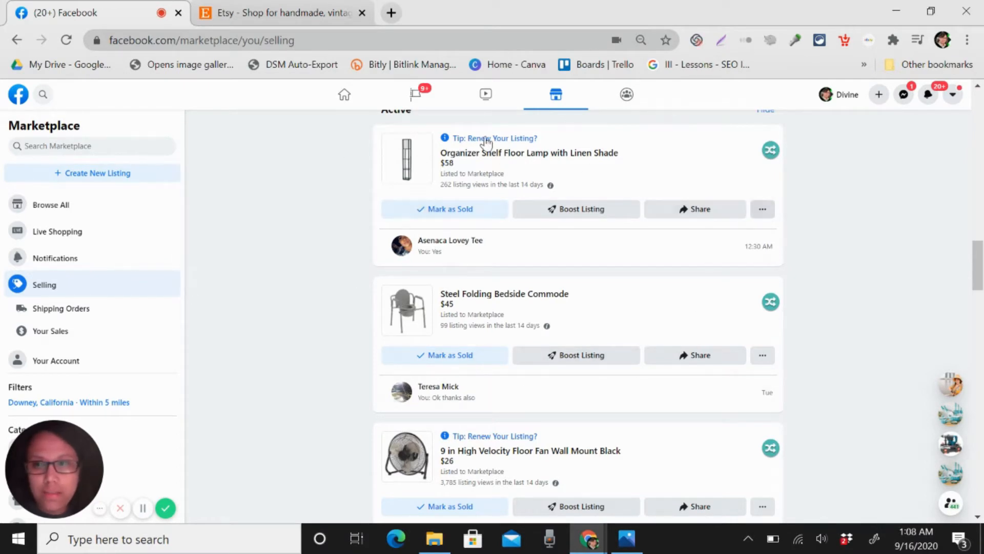
pyautogui.moveTo(751, 164)
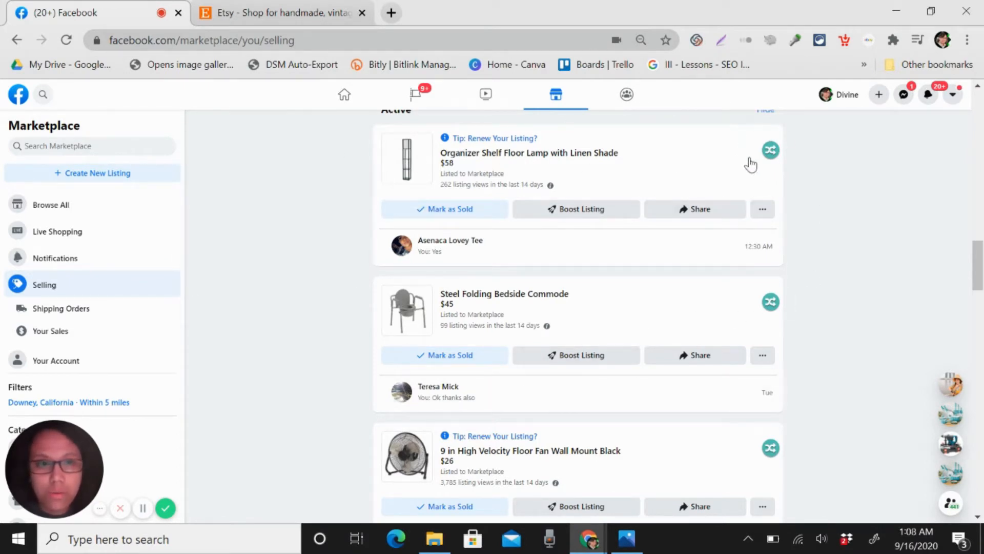
pyautogui.moveTo(812, 196)
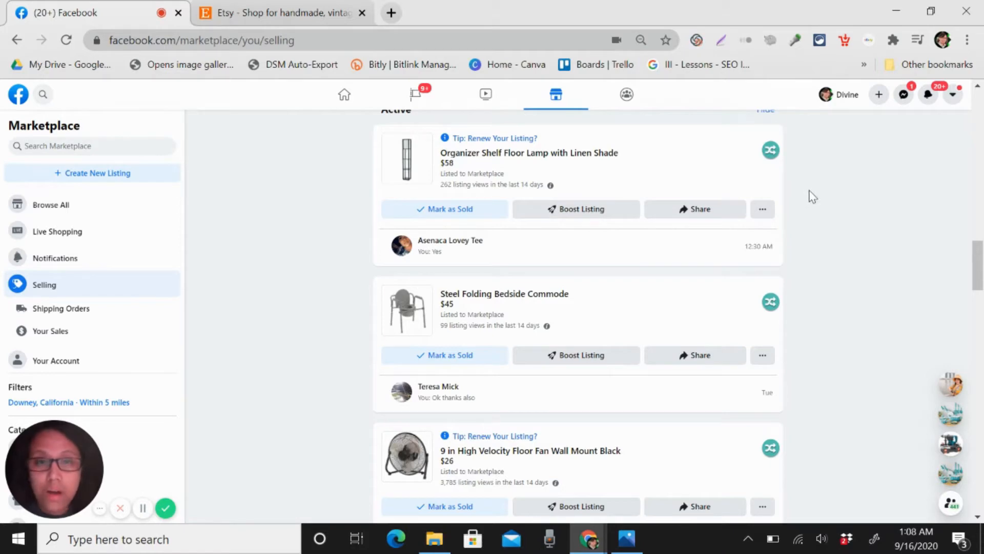
pyautogui.moveTo(799, 158)
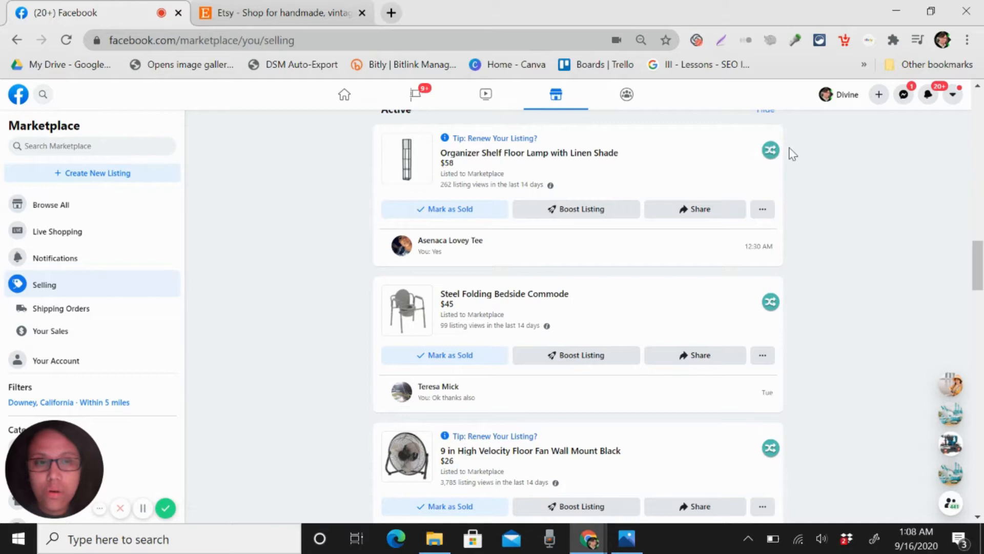
pyautogui.moveTo(805, 155)
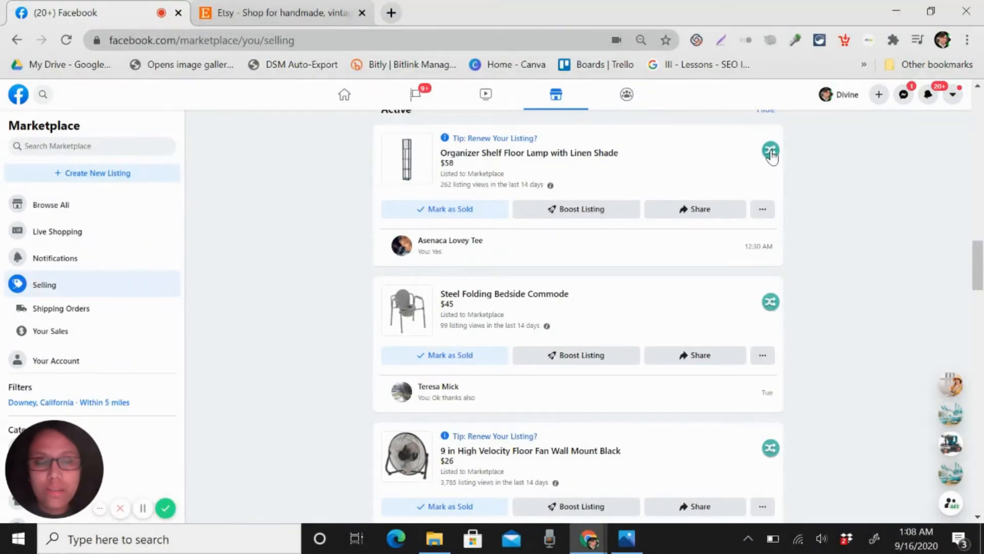
# Pick the lamp listing and copy it to Mercari via List Perfectly
pyautogui.click(770, 150)
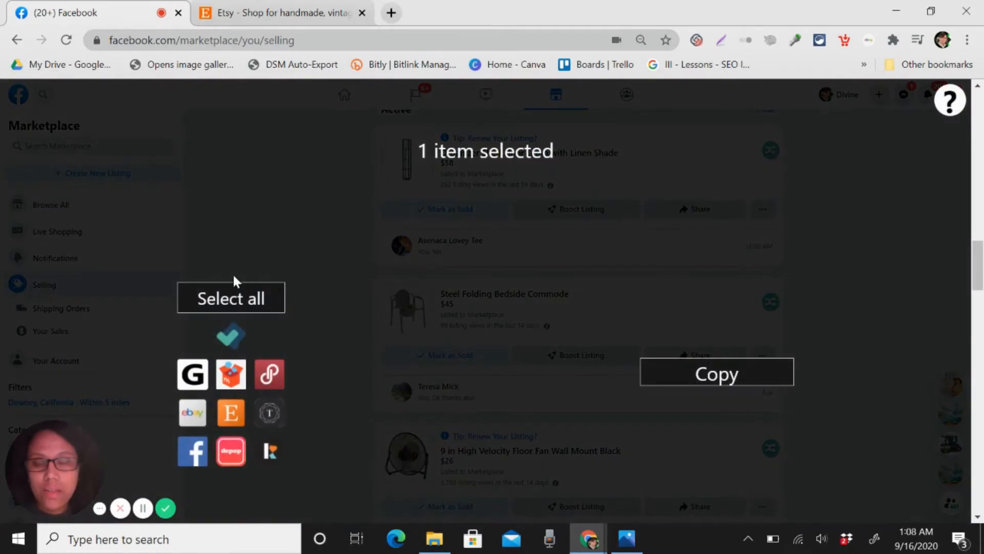
pyautogui.moveTo(231, 374)
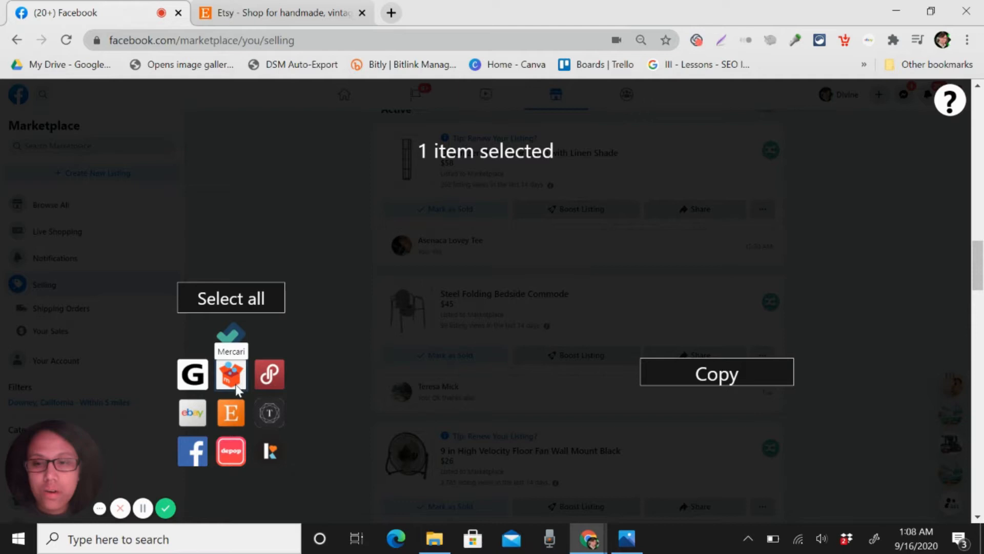
pyautogui.moveTo(231, 412)
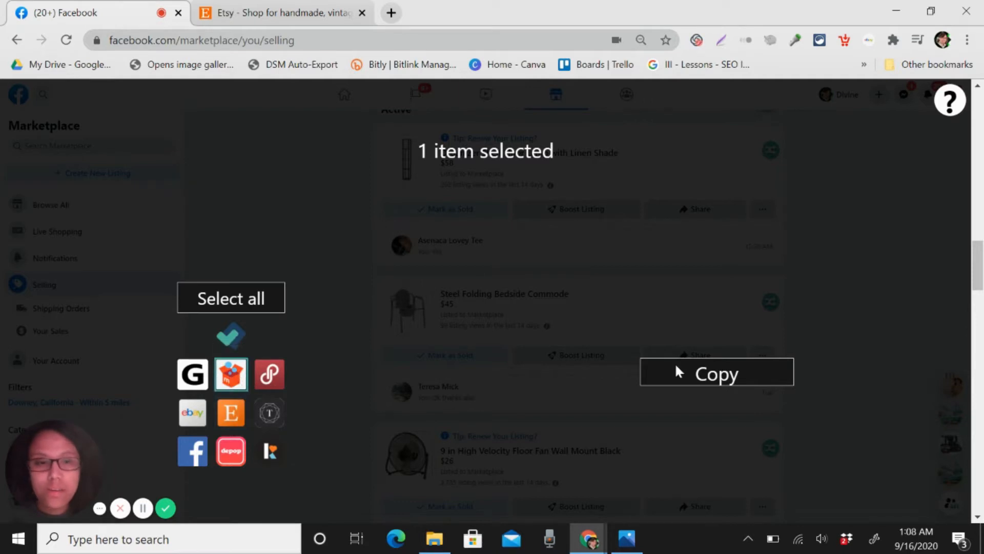
pyautogui.click(716, 373)
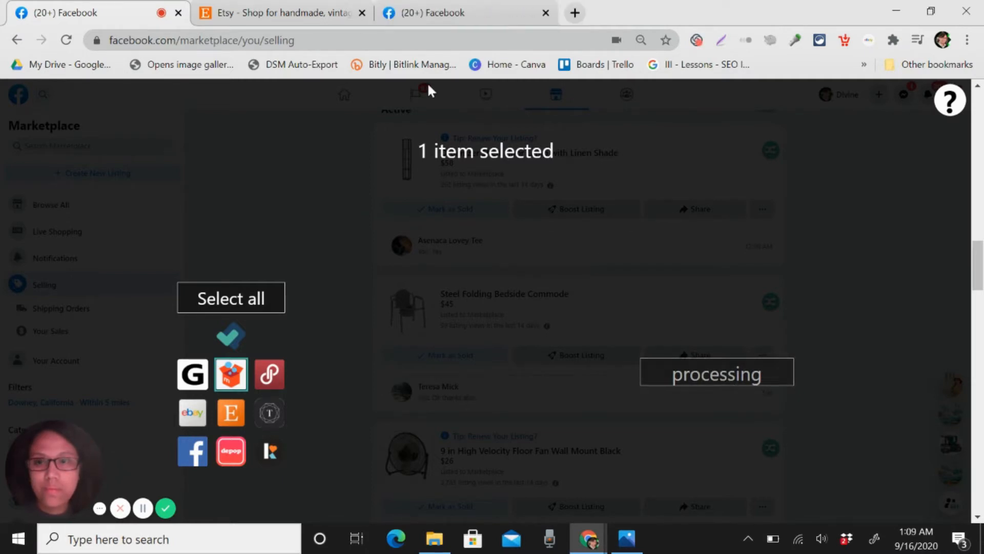
pyautogui.moveTo(601, 317)
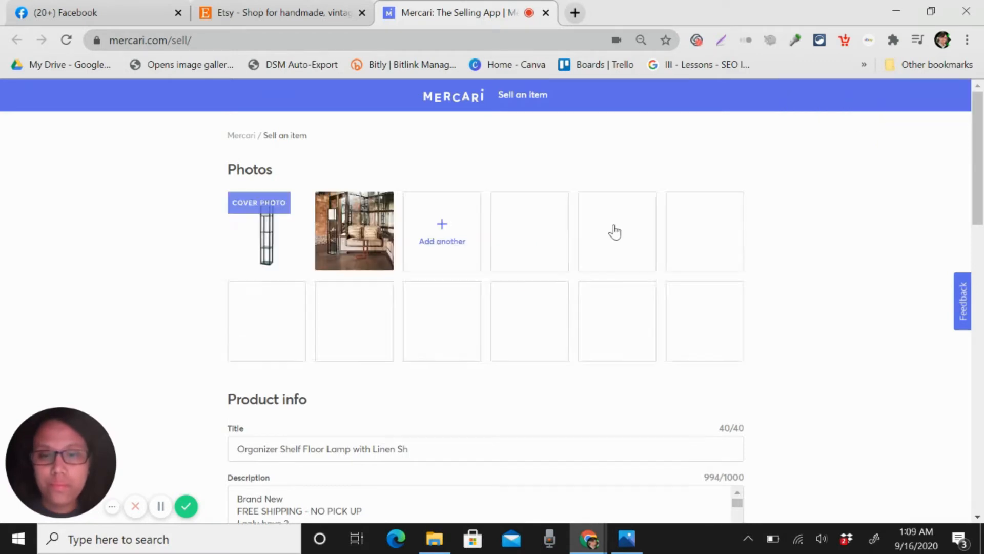
# Trim the cut-off ending and stray letters from the Mercari title
pyautogui.scroll(-3)
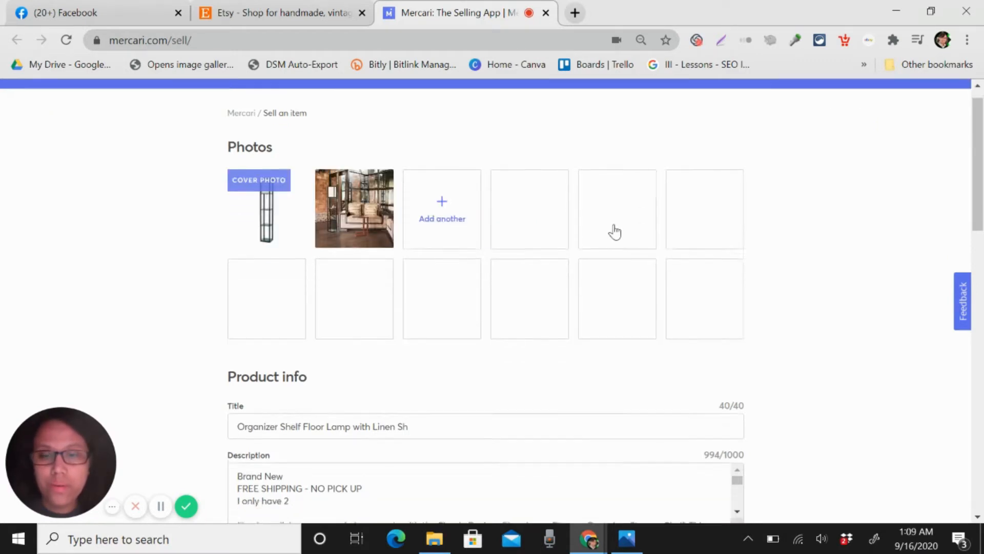
pyautogui.scroll(-3)
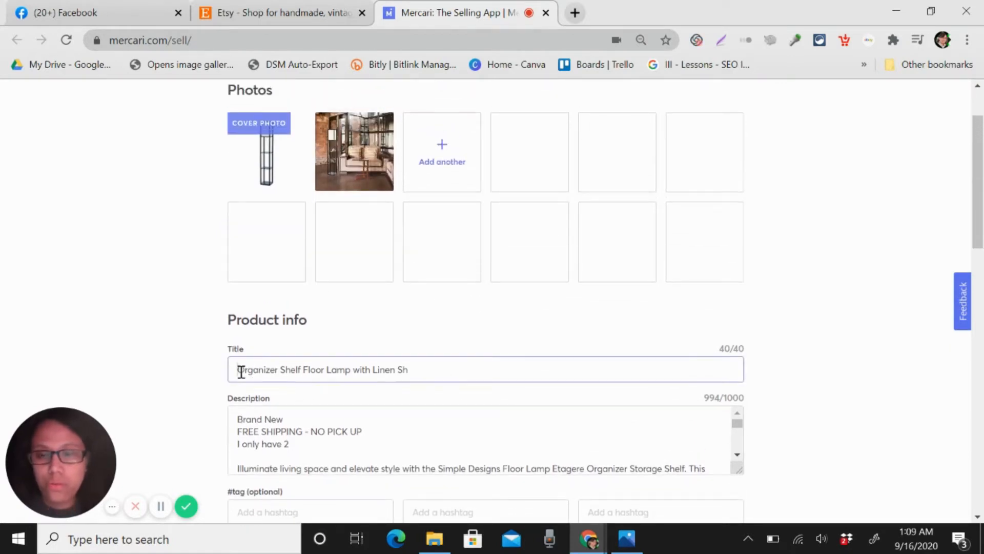
pyautogui.press('Backspace')
pyautogui.write('N')
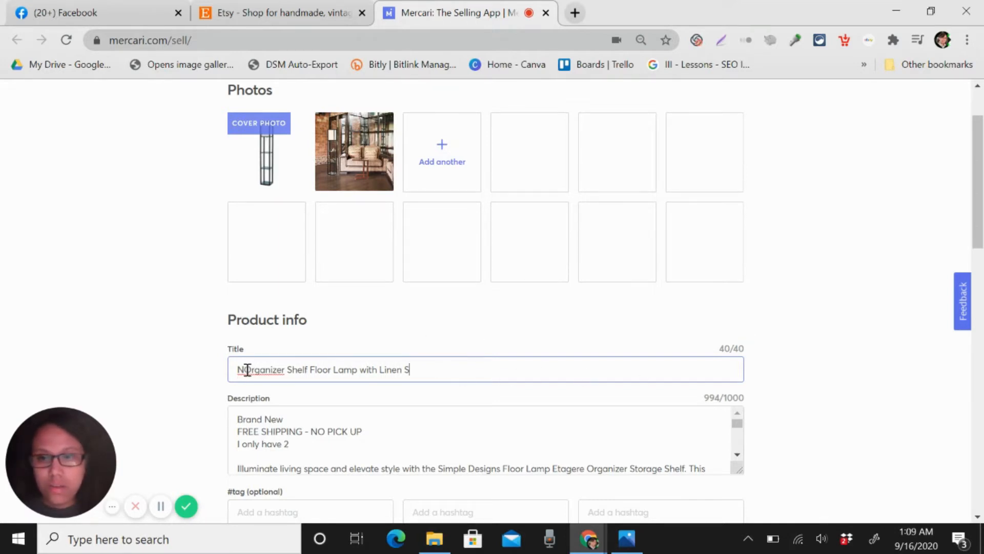
pyautogui.press('Backspace')
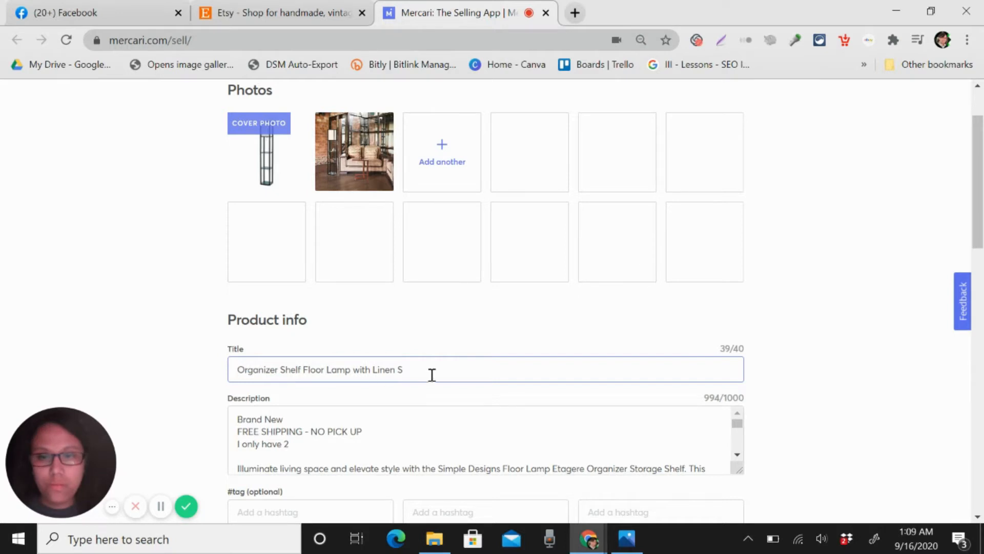
pyautogui.press('Backspace')
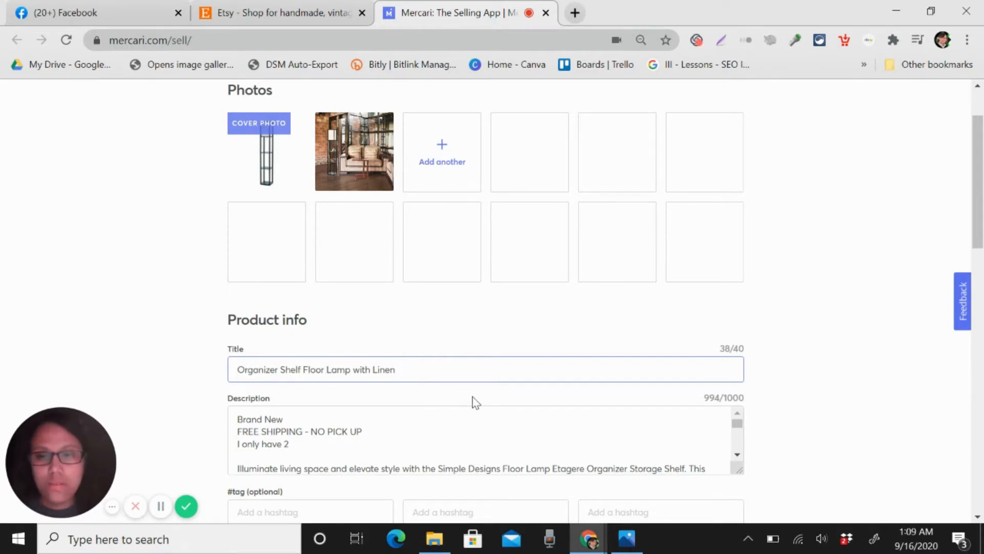
# Replace the description's opening shipping notes with 'Organizer Shelf Floor Lamp with Linen'
pyautogui.scroll(-3)
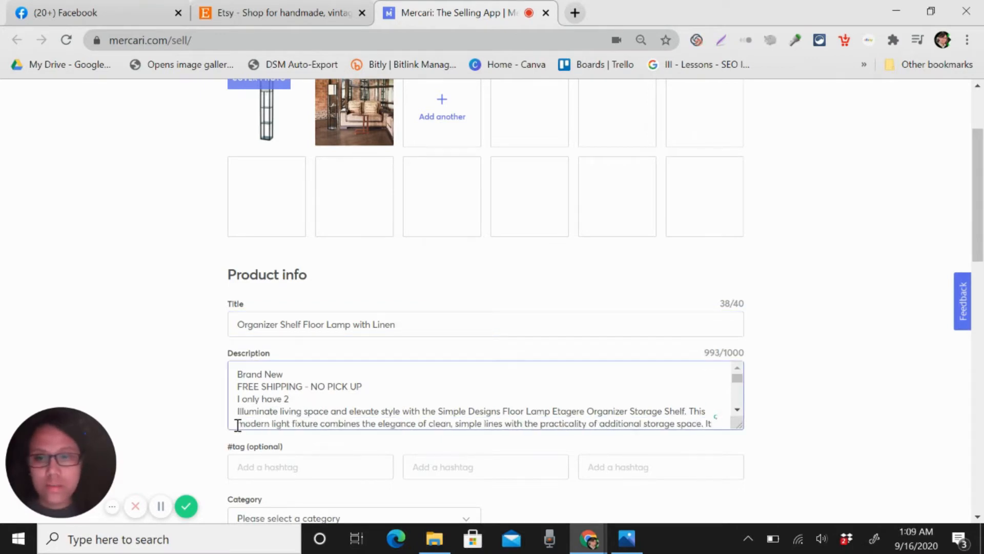
pyautogui.press('Backspace')
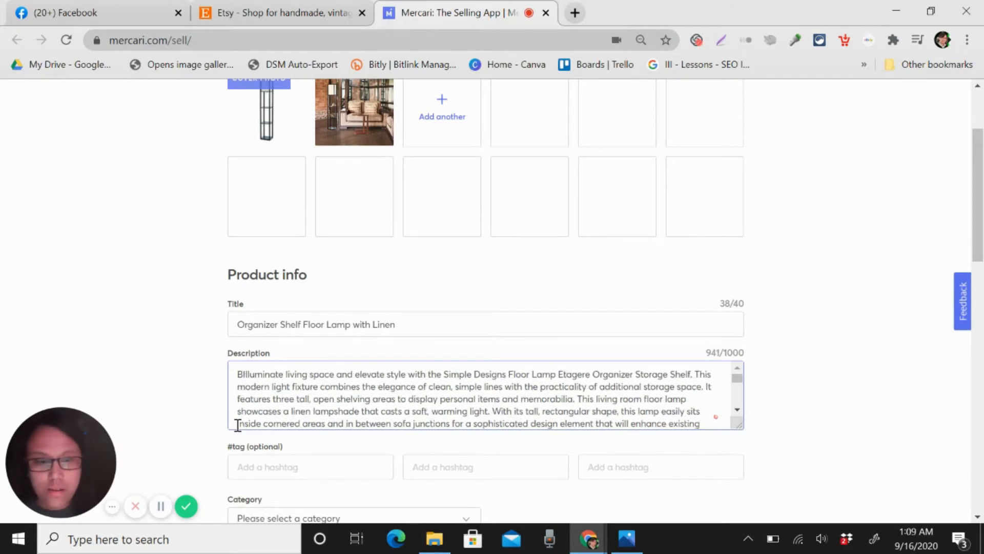
pyautogui.press('Backspace')
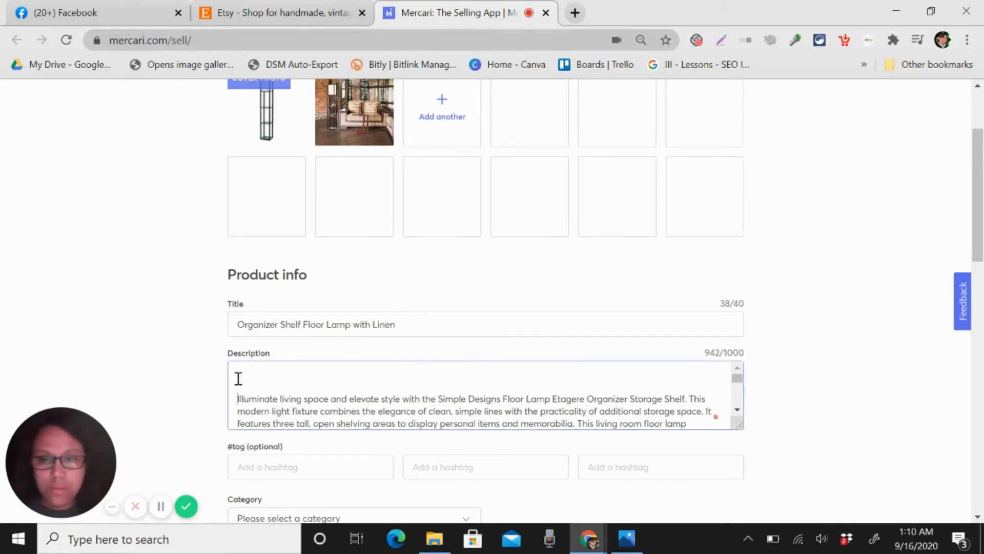
pyautogui.write('Organizer Shelf Floor Lamp with Linen')
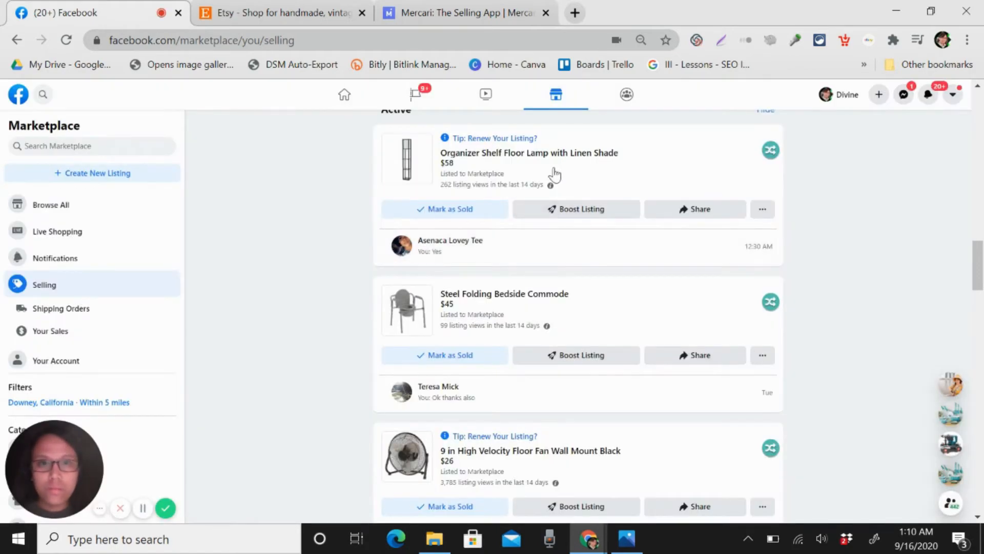
pyautogui.click(465, 12)
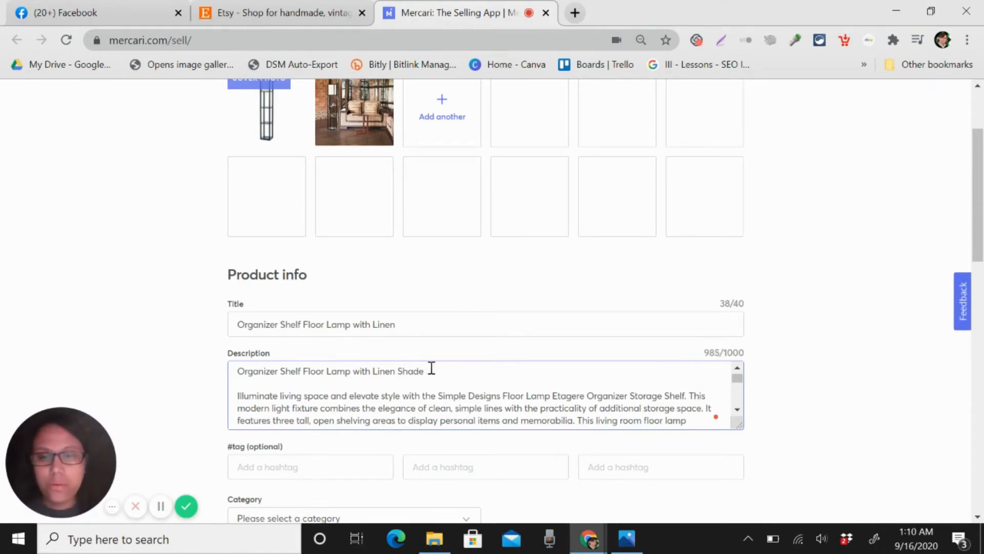
# Accept Grammarly's 'The' articles on the top shelf, light pull switch and lamp uses lines
pyautogui.scroll(-3)
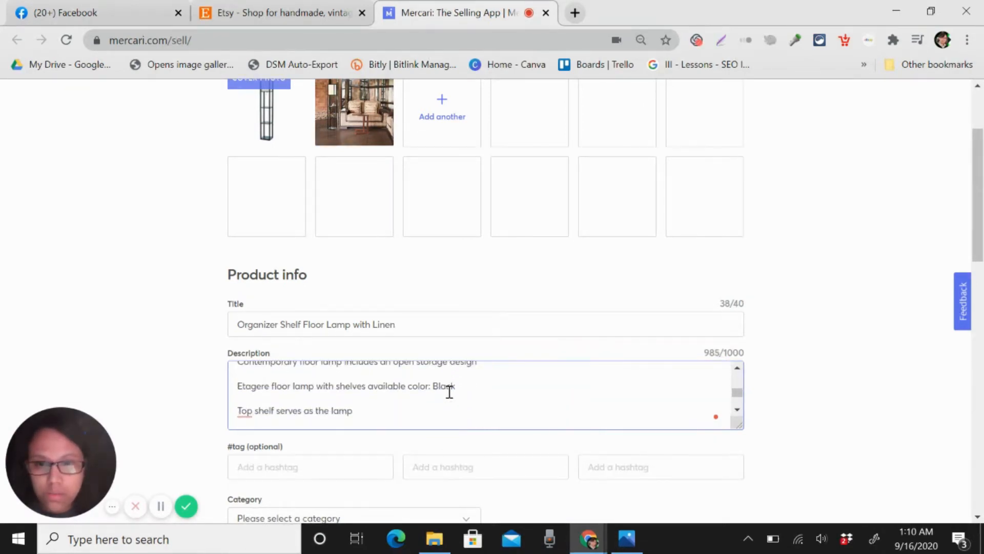
pyautogui.click(244, 383)
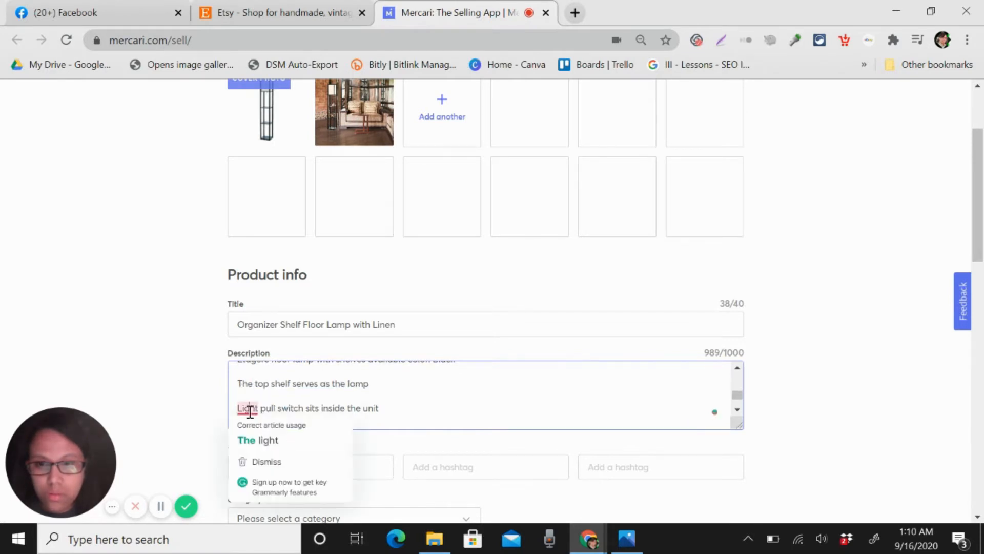
pyautogui.click(258, 439)
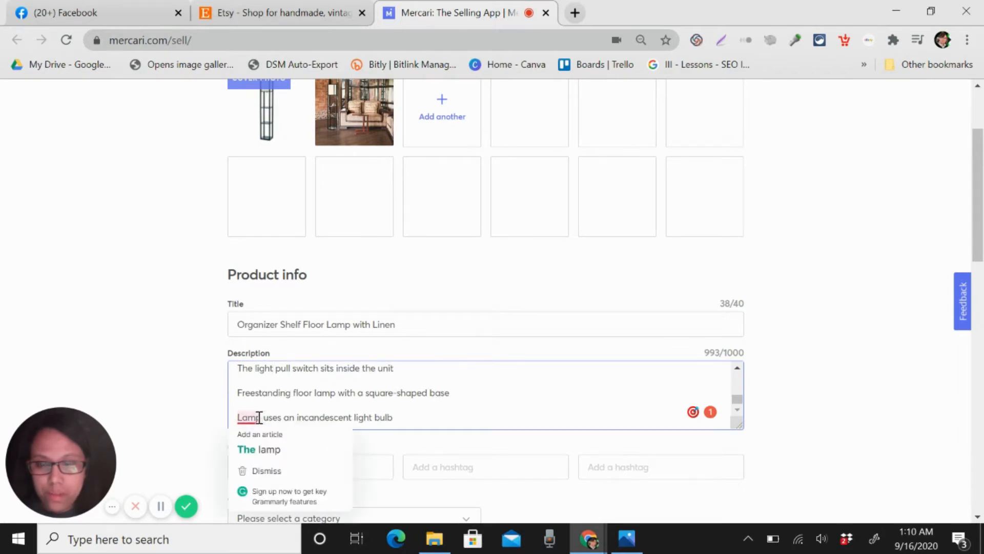
pyautogui.click(259, 449)
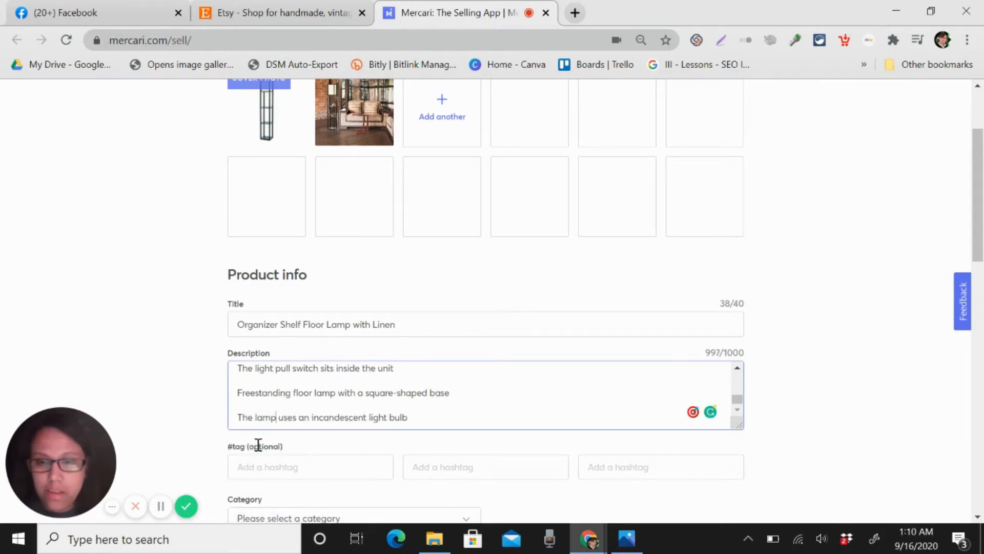
pyautogui.scroll(-3)
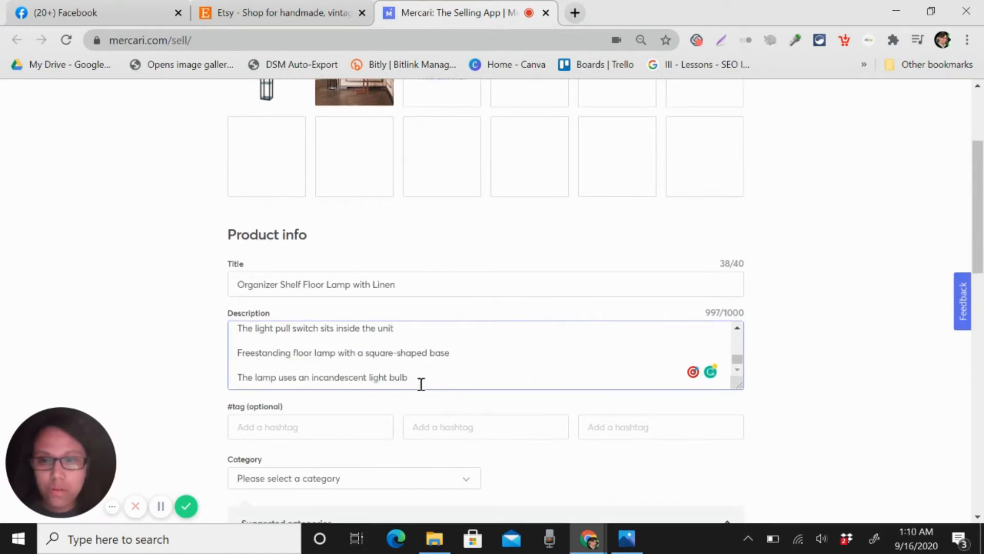
# Add #lamp, #household and #decor hashtags, then return to the Facebook Marketplace listing
pyautogui.scroll(-3)
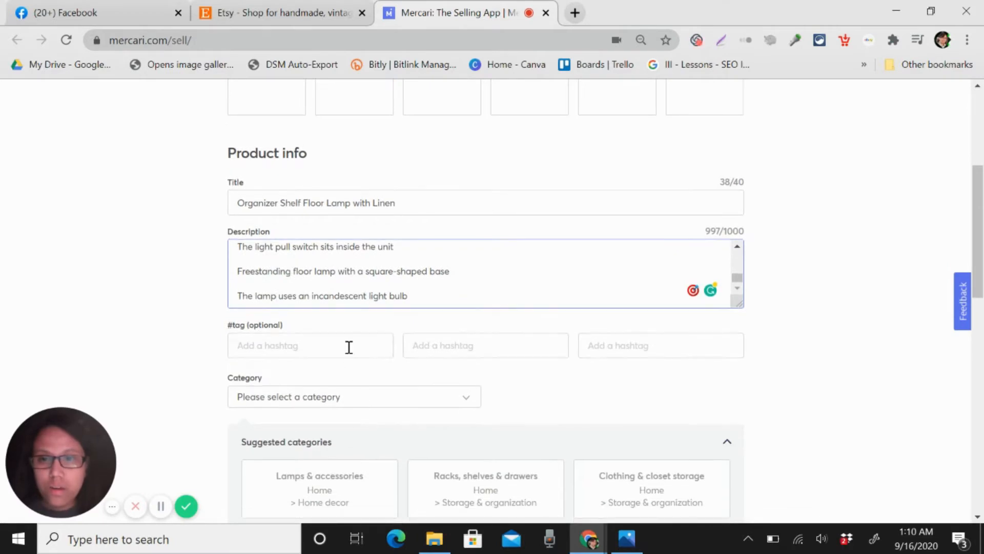
pyautogui.write('#lamp')
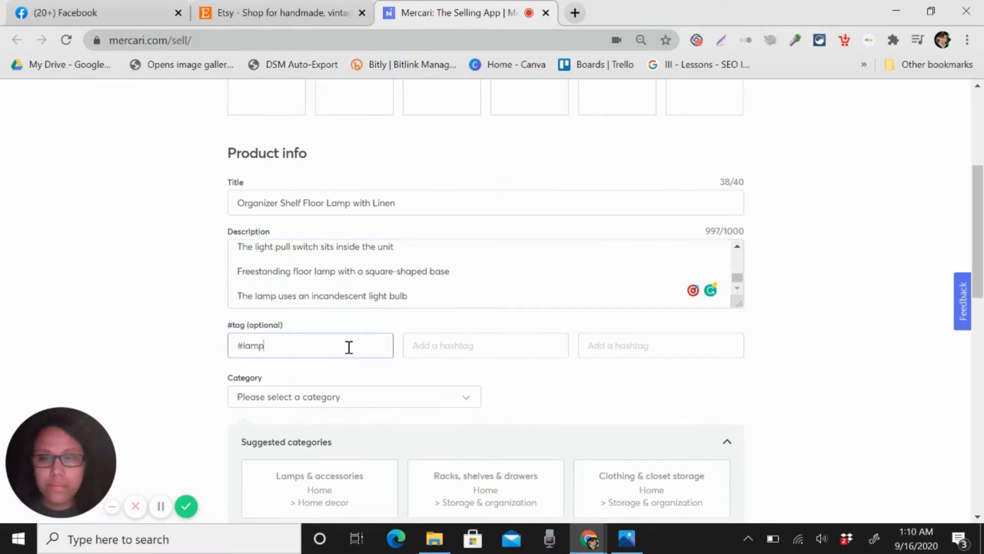
pyautogui.write('#household')
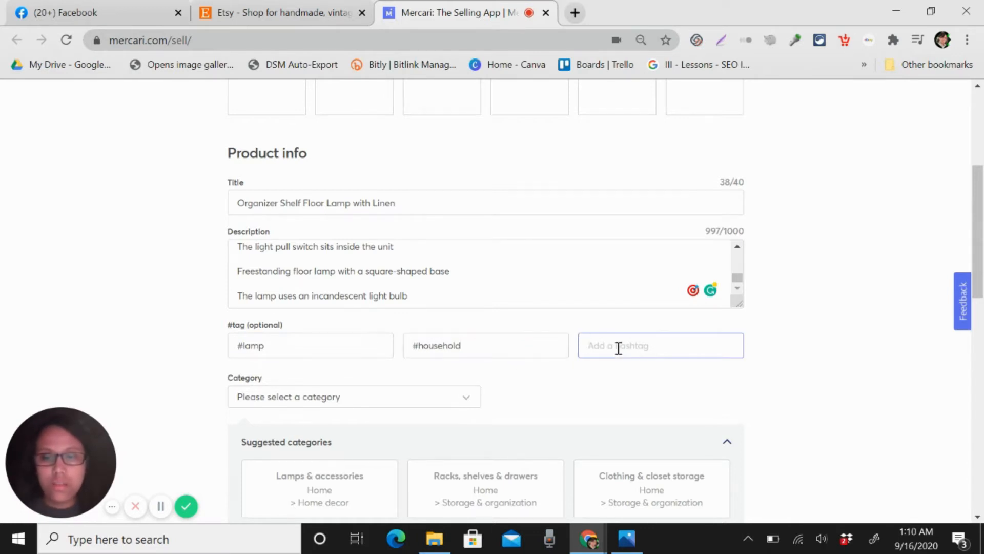
pyautogui.write('#decor')
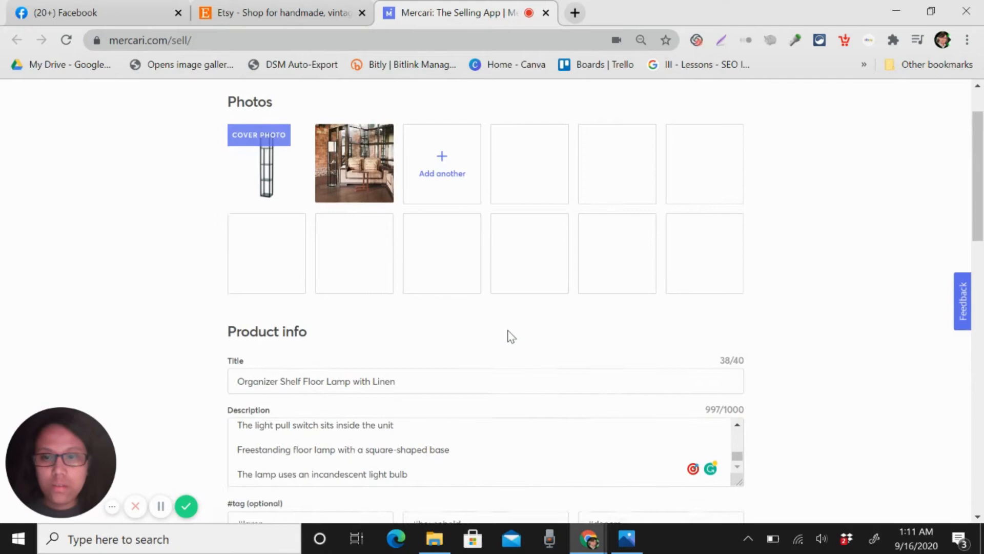
pyautogui.click(94, 12)
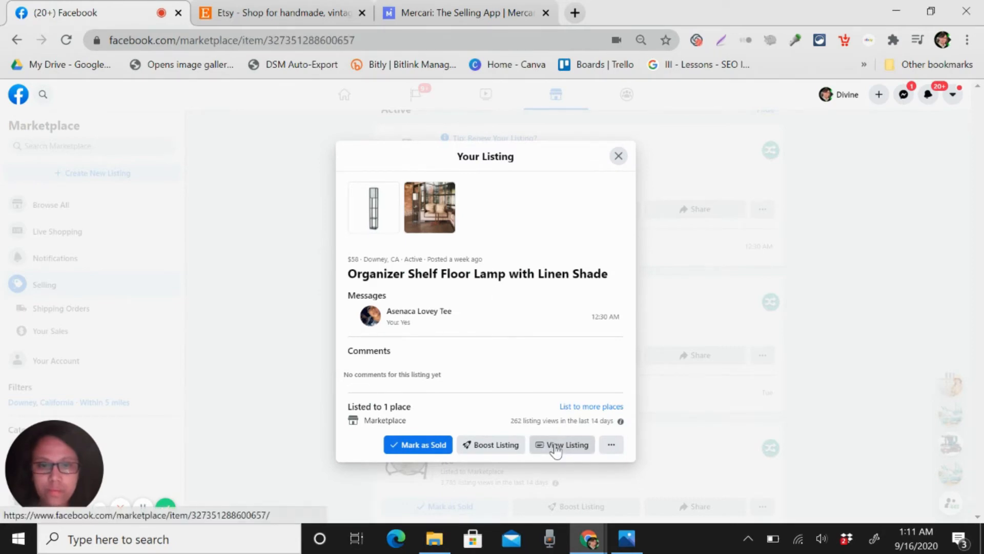
# Select the lamp listing's first description paragraph and run a Secure Search on it
pyautogui.click(567, 444)
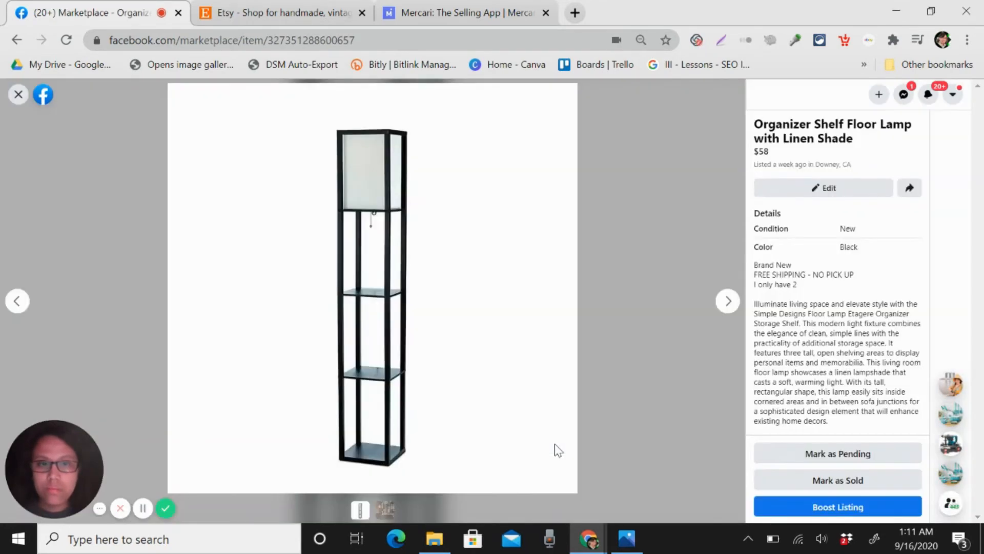
pyautogui.scroll(-3)
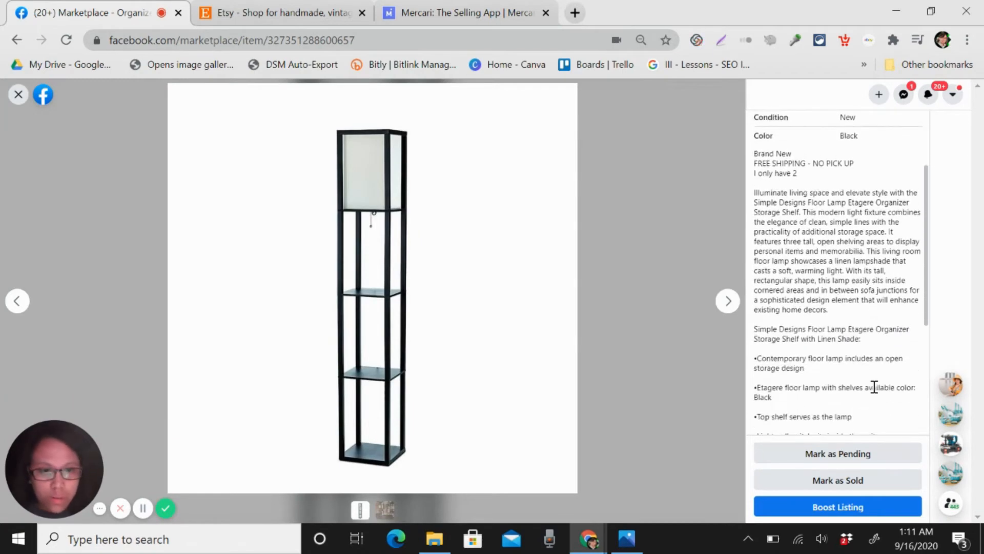
pyautogui.scroll(-3)
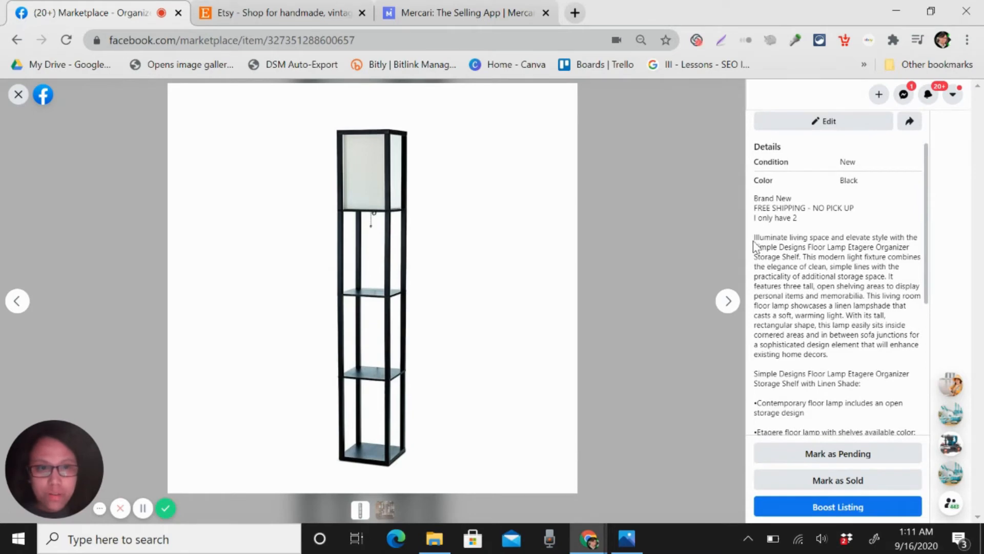
pyautogui.moveTo(753, 237); pyautogui.dragTo(824, 315)
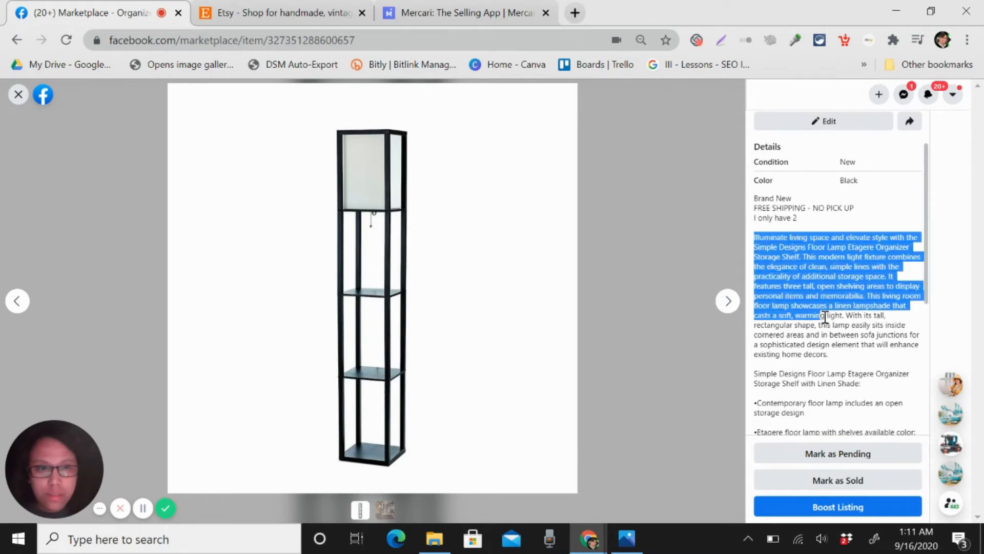
pyautogui.rightClick(822, 315)
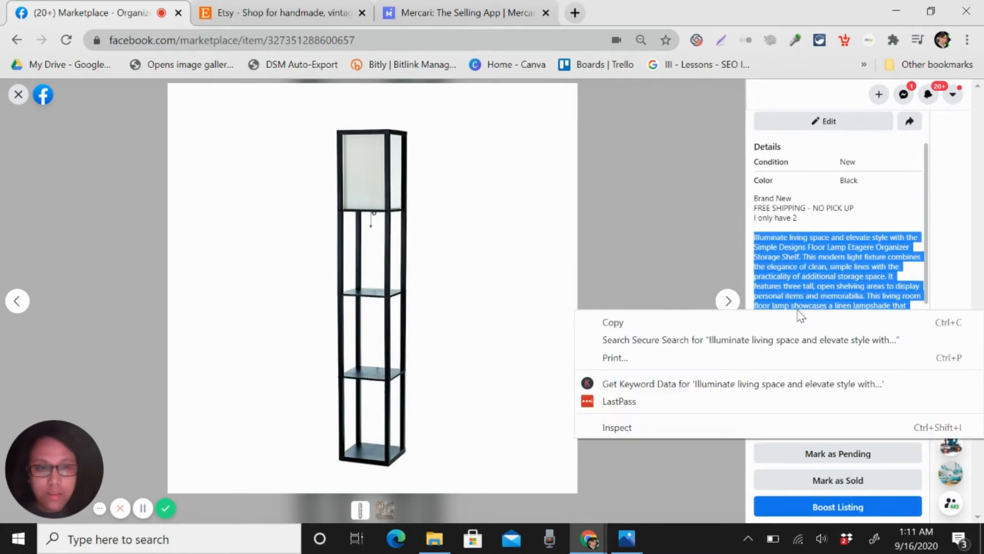
pyautogui.click(750, 339)
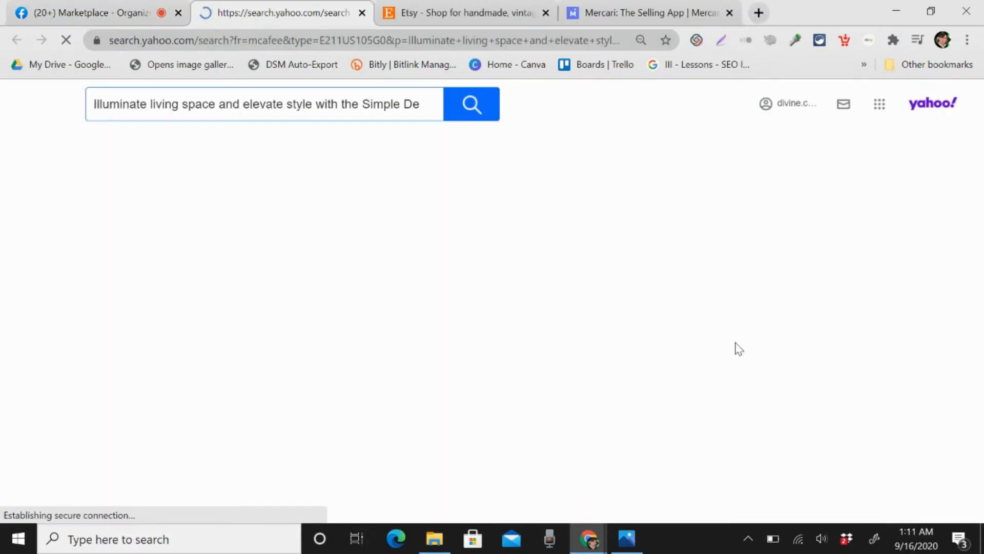
# From the Yahoo results, open the 'Lamps at Walmart' link
pyautogui.click(472, 105)
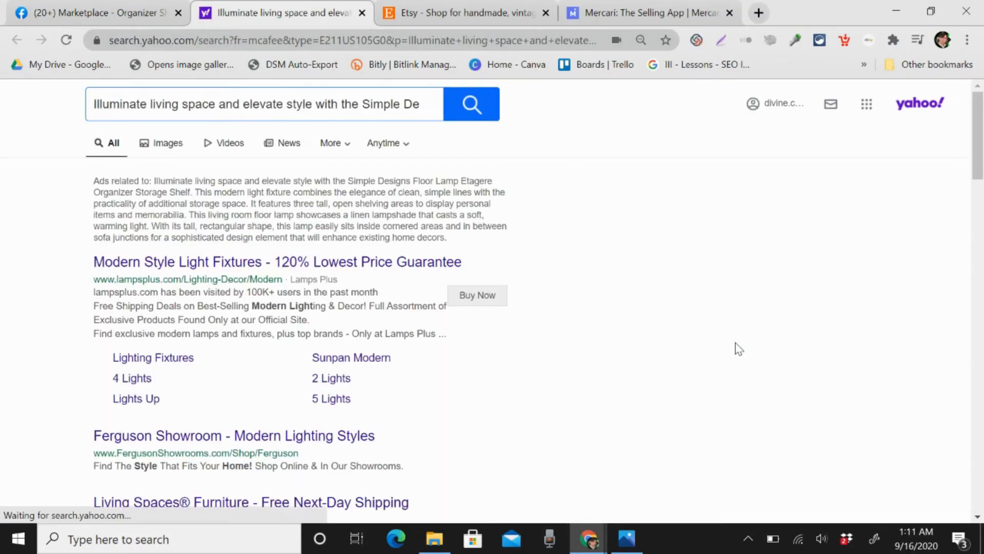
pyautogui.scroll(-3)
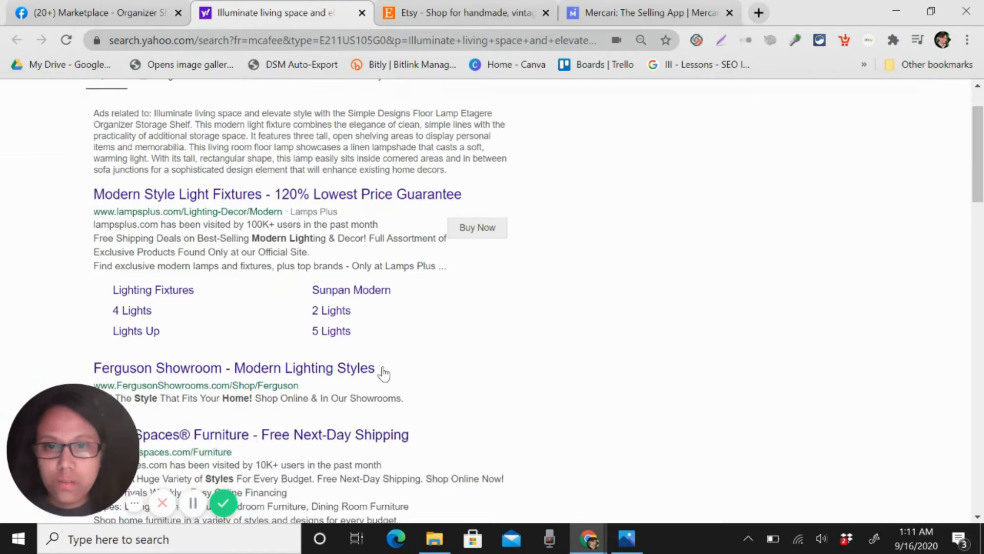
pyautogui.scroll(-3)
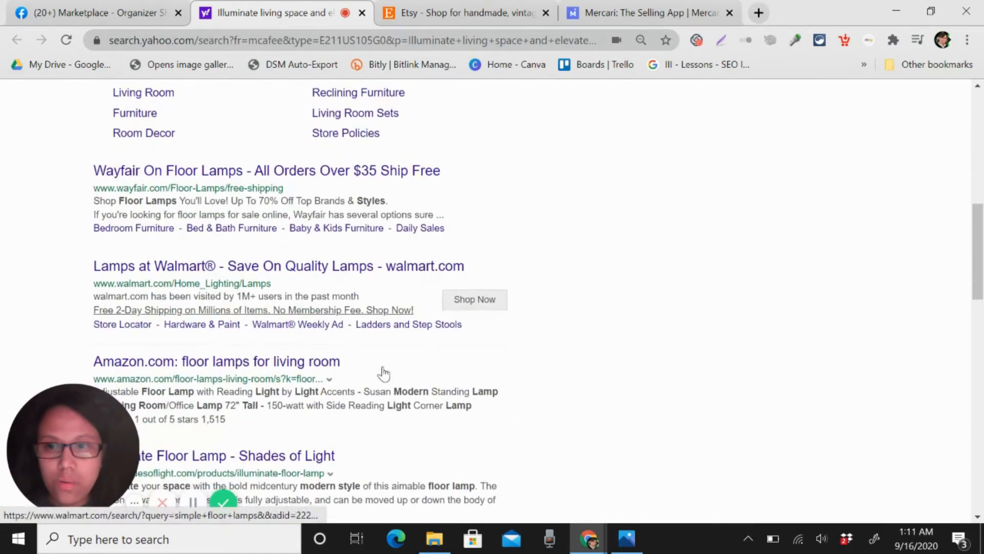
pyautogui.click(278, 266)
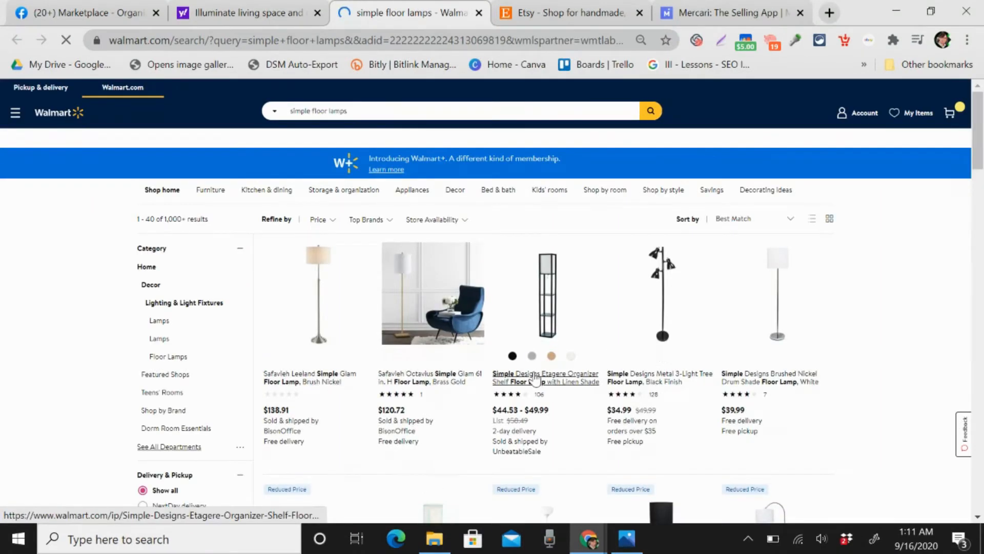
# Open the Simple Designs Etagere shelf floor lamp product page, then switch to Etsy
pyautogui.click(544, 376)
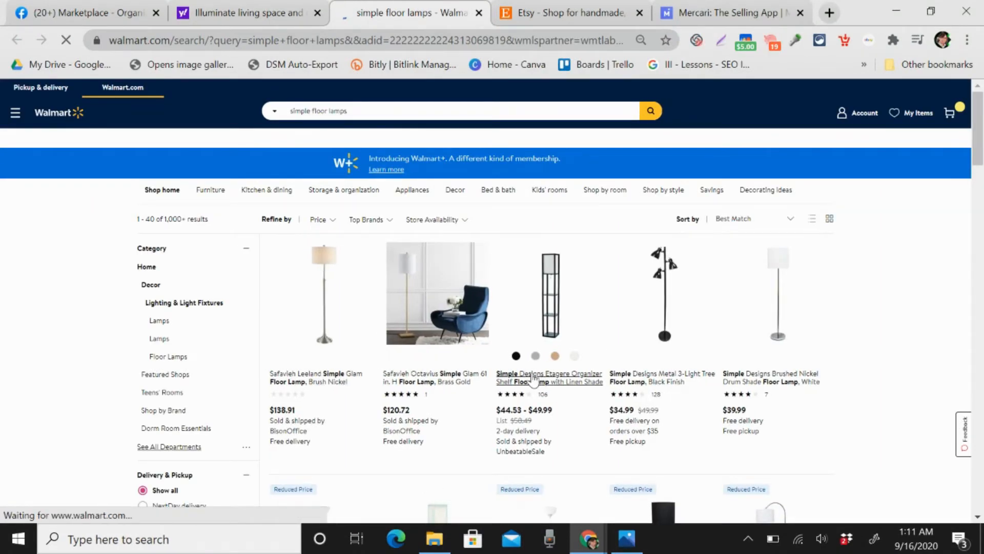
pyautogui.click(548, 377)
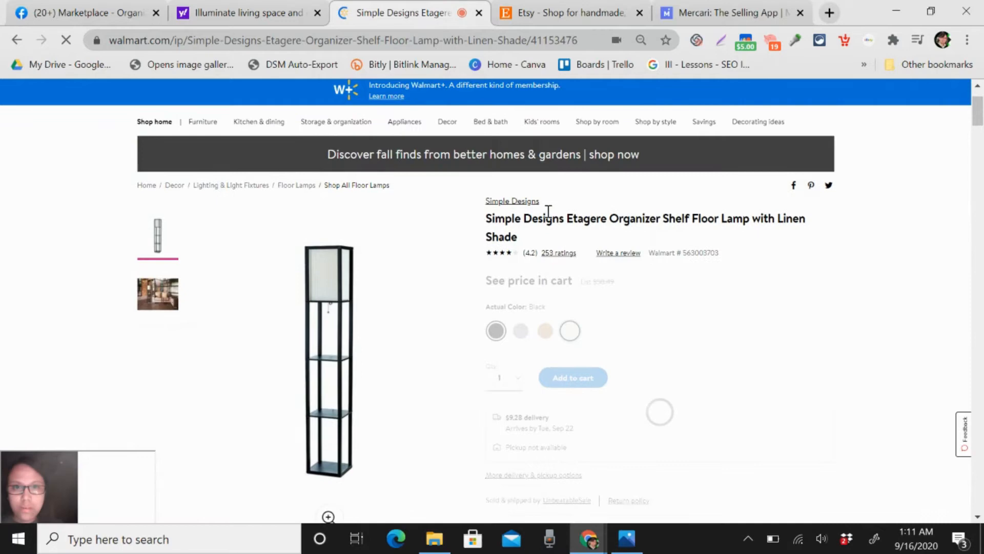
pyautogui.click(570, 13)
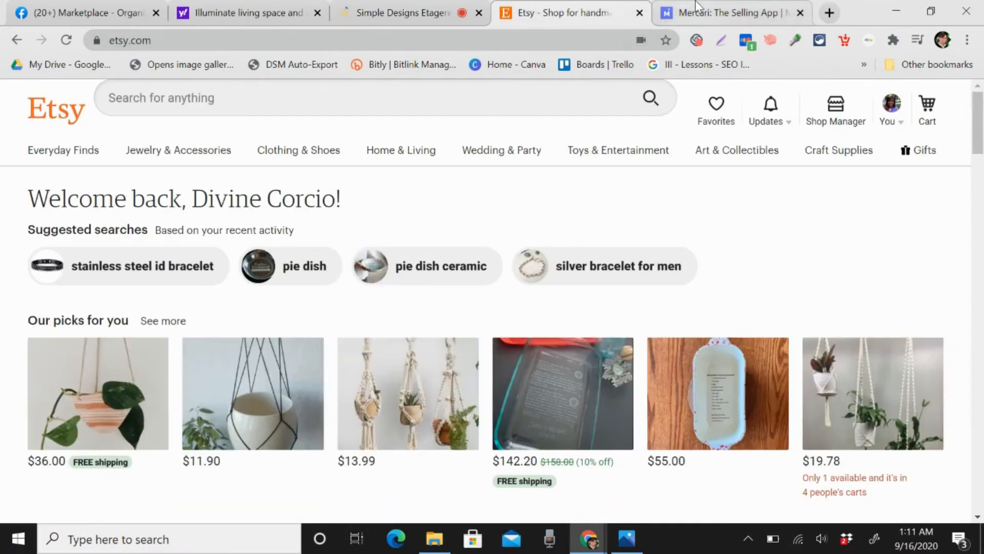
# Close Etsy and set the Mercari lamp listing's brand to No brand / Not sure
pyautogui.click(721, 12)
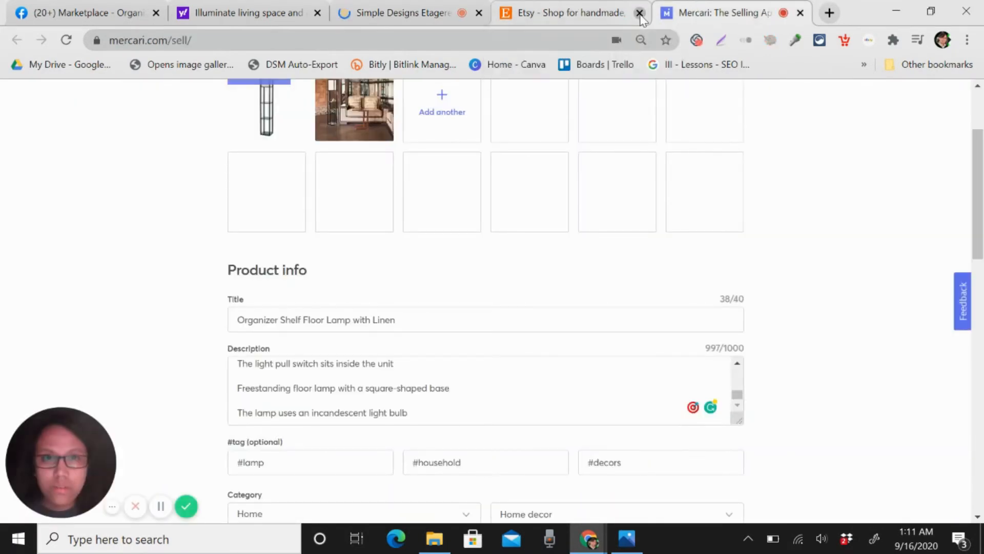
pyautogui.scroll(-3)
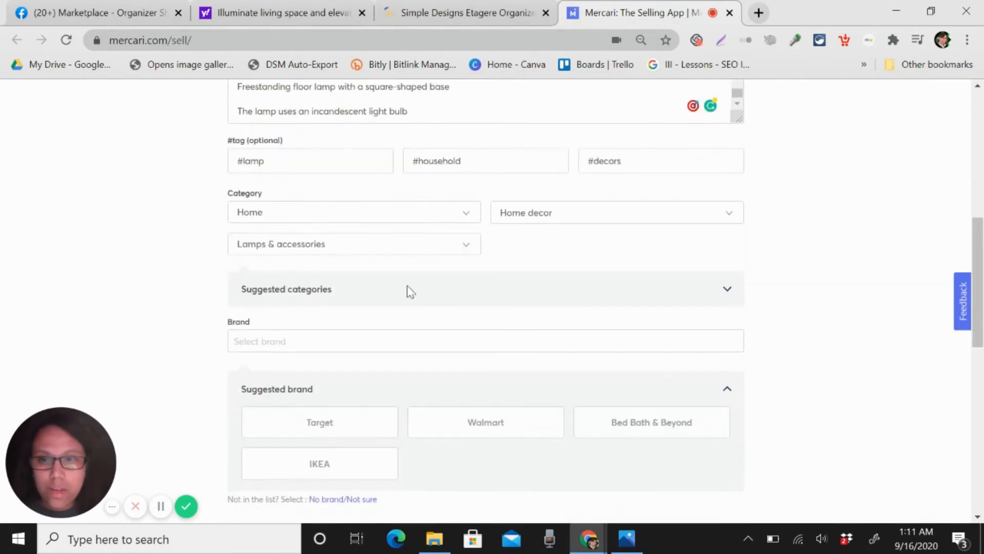
pyautogui.write('Si')
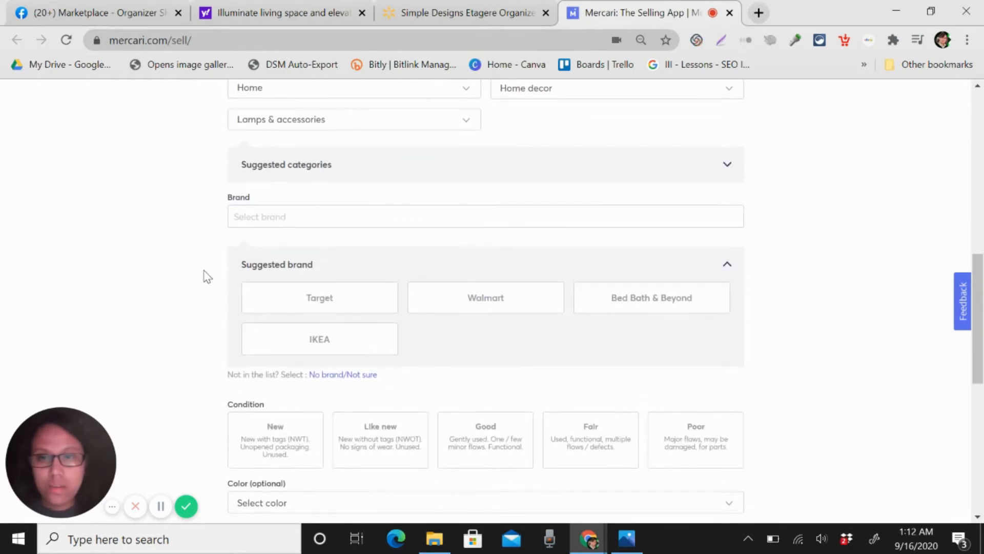
pyautogui.scroll(-3)
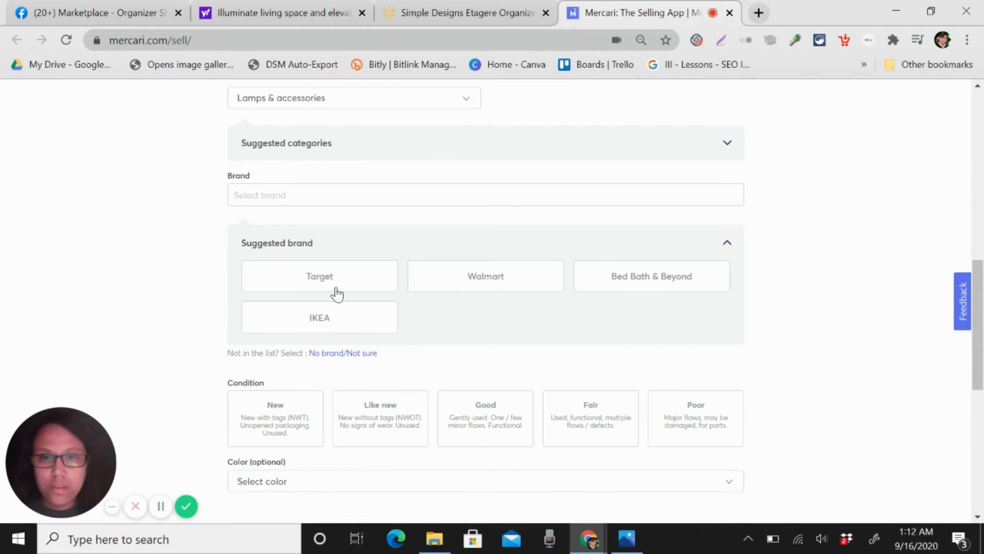
pyautogui.scroll(-3)
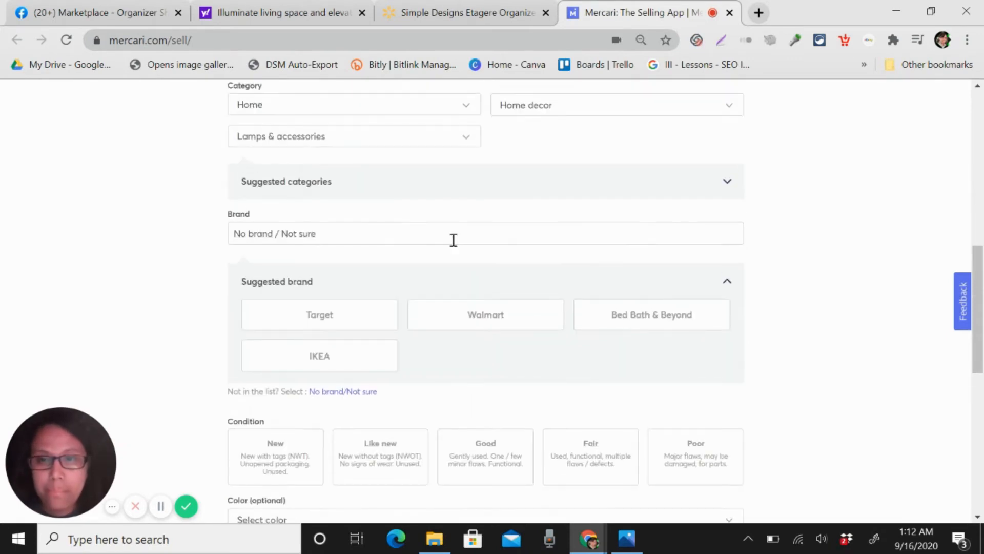
pyautogui.scroll(-3)
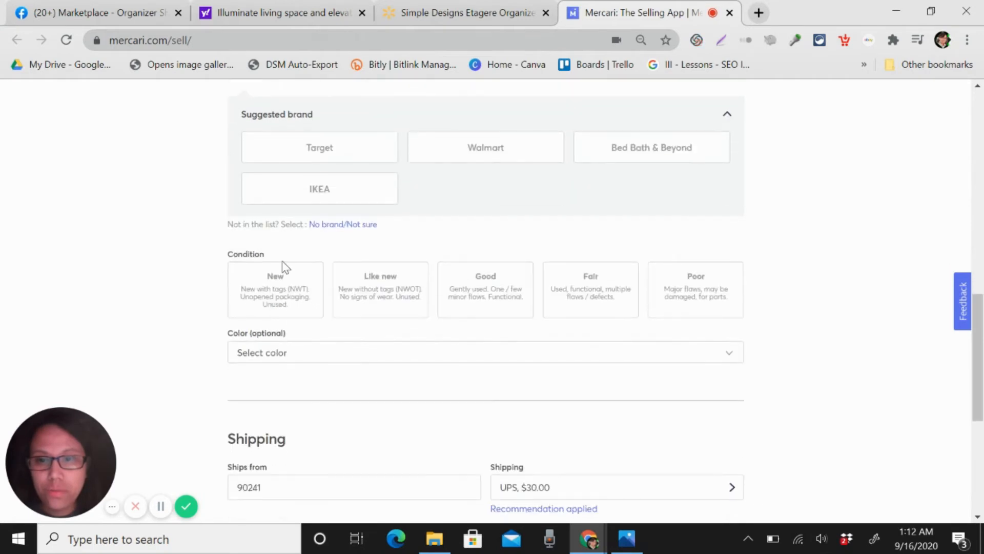
# Set the lamp's condition to New and colour to Beige
pyautogui.click(274, 289)
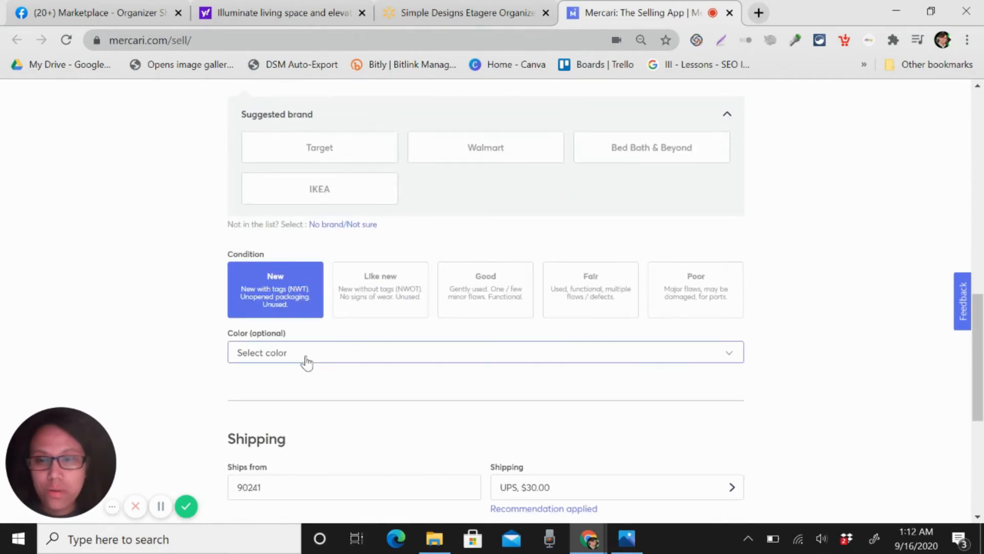
pyautogui.click(482, 351)
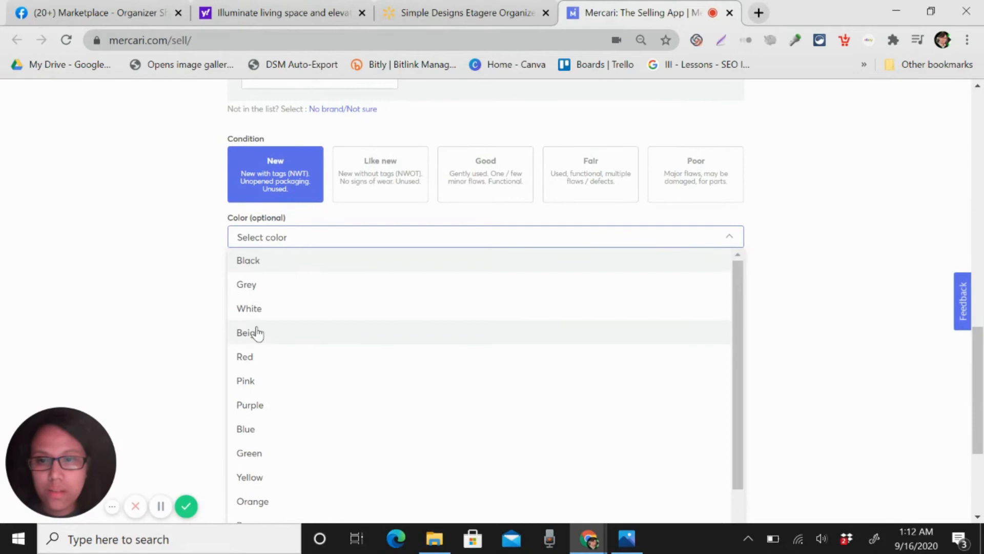
pyautogui.click(249, 333)
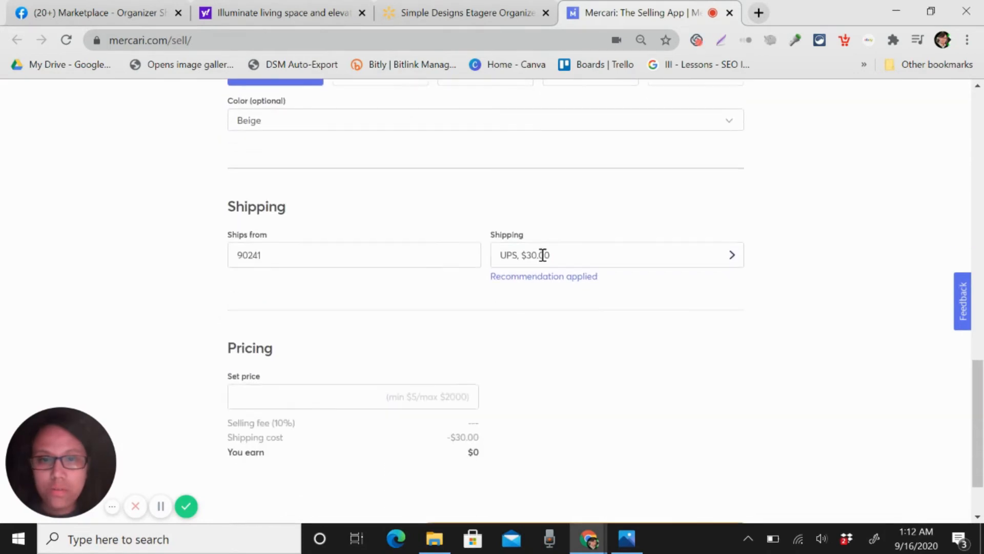
# Set shipping to free for buyers with Ship on your own, and save
pyautogui.click(616, 255)
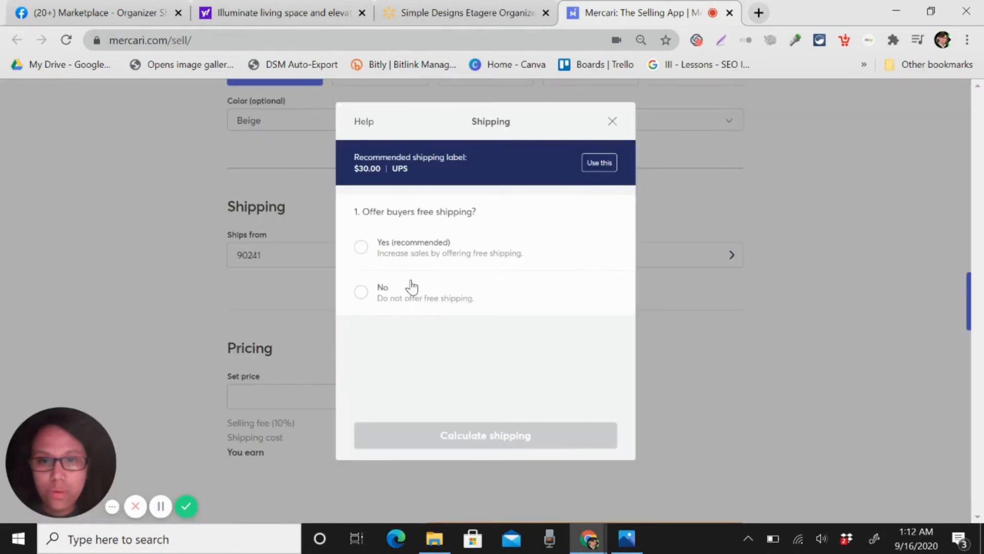
pyautogui.click(361, 247)
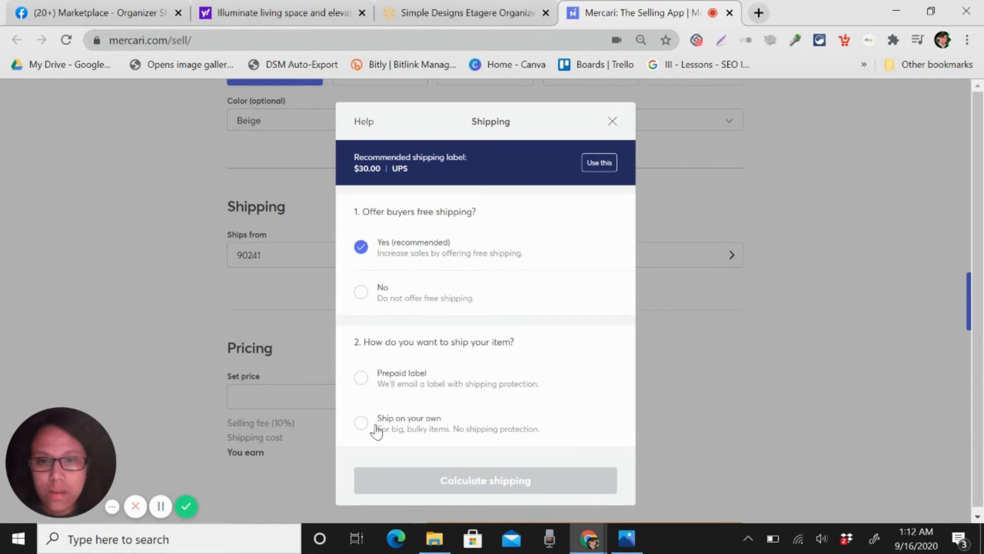
pyautogui.click(361, 423)
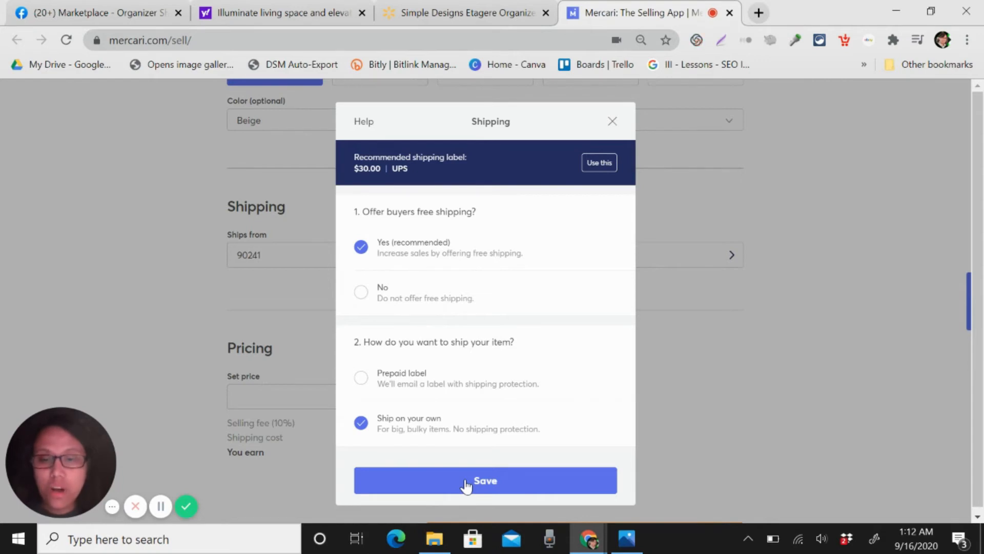
pyautogui.click(485, 480)
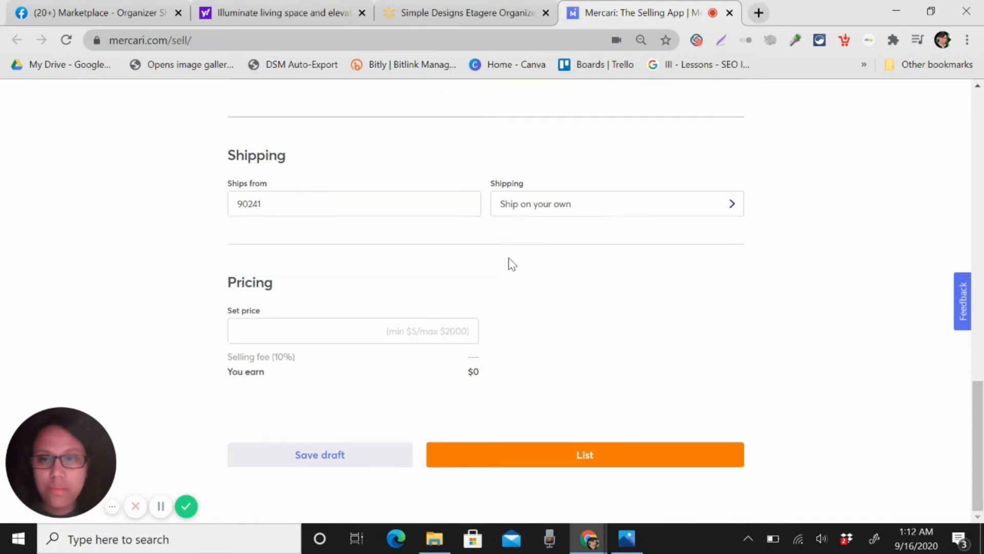
# Check the Marketplace price and set the Mercari price to $58 with smart pricing and a $49 floor
pyautogui.click(352, 332)
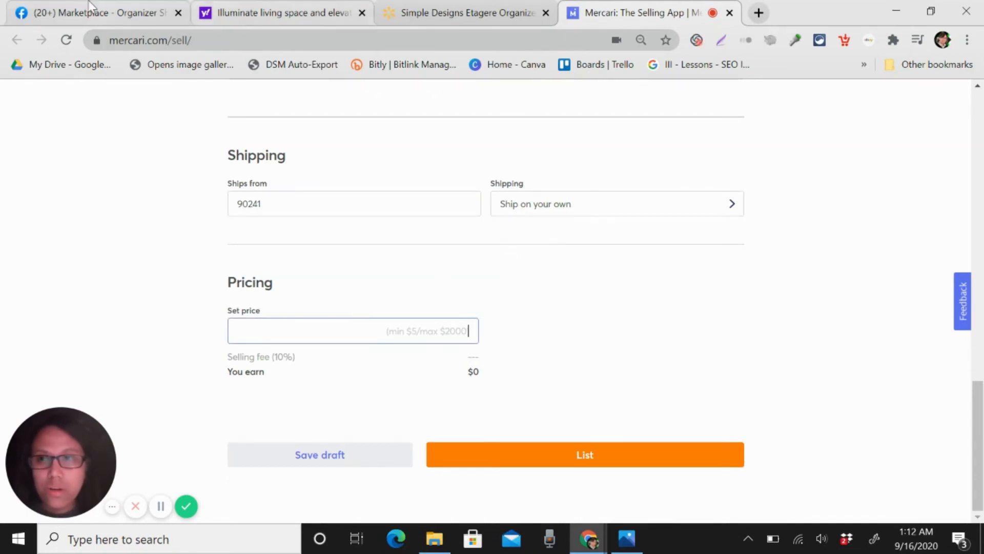
pyautogui.click(95, 12)
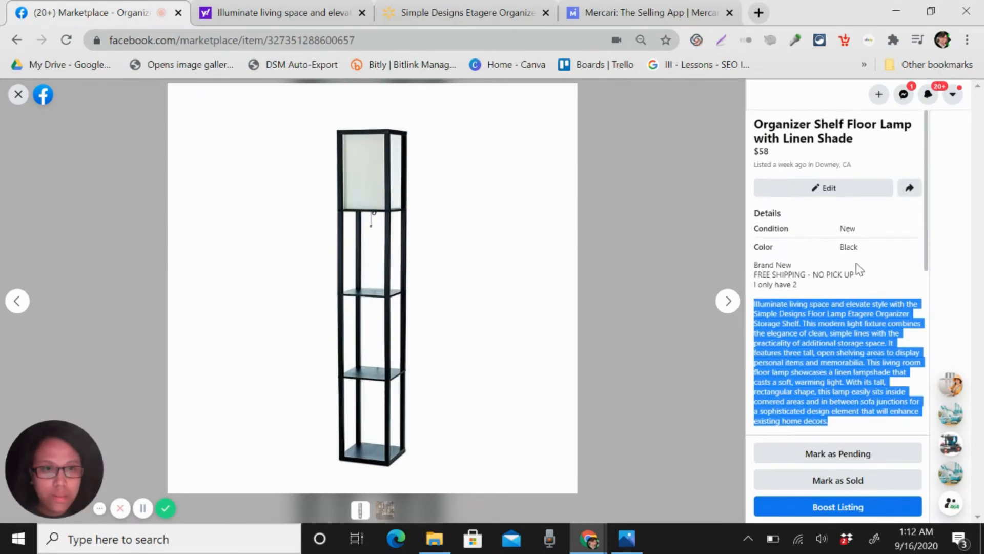
pyautogui.click(647, 12)
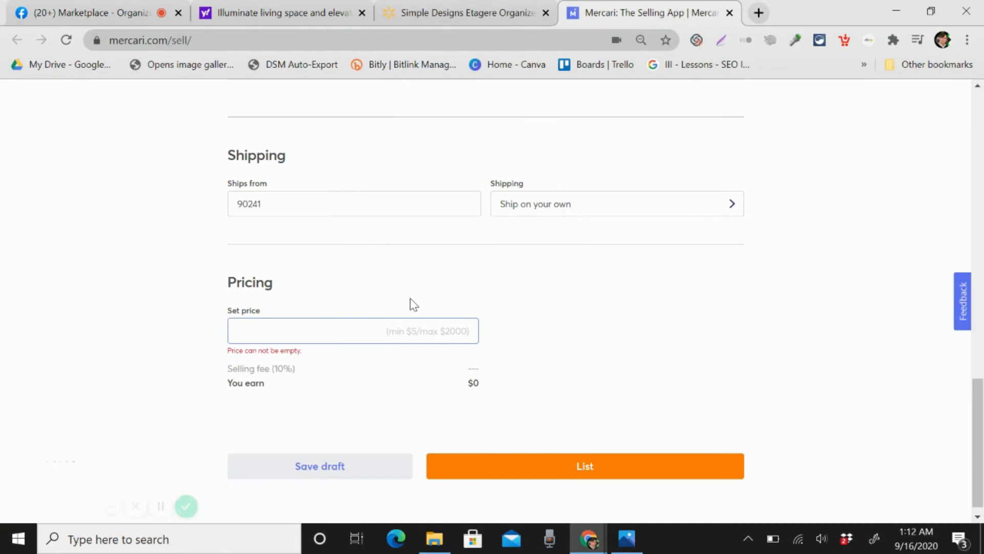
pyautogui.click(351, 331)
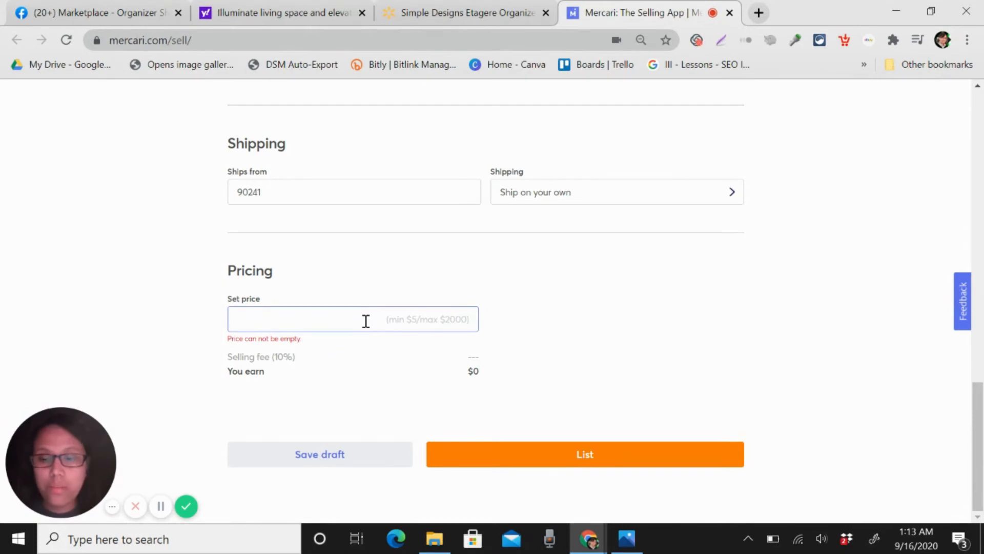
pyautogui.write('58')
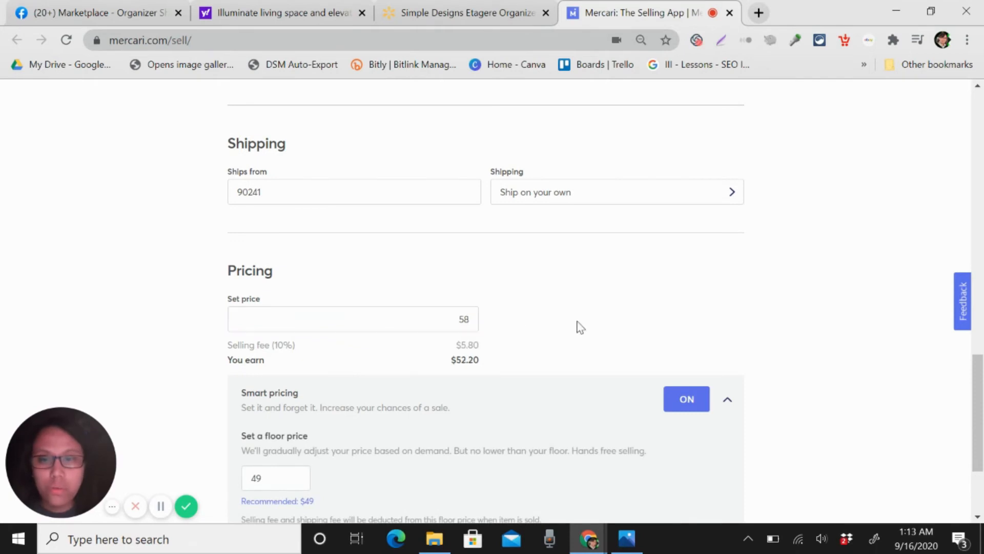
pyautogui.scroll(-3)
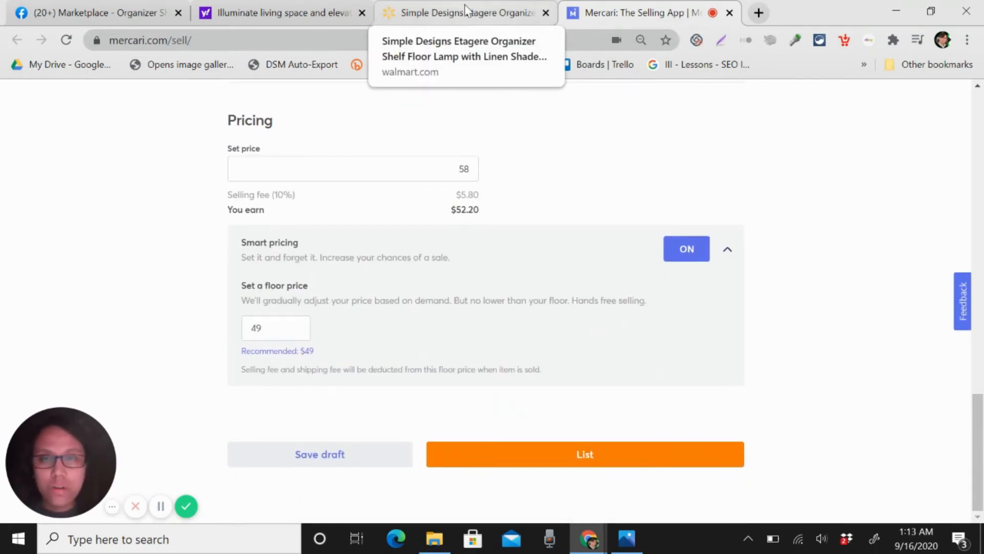
# In Walmart, dismiss the cash-back offer and add the white floor lamp to the cart
pyautogui.click(464, 12)
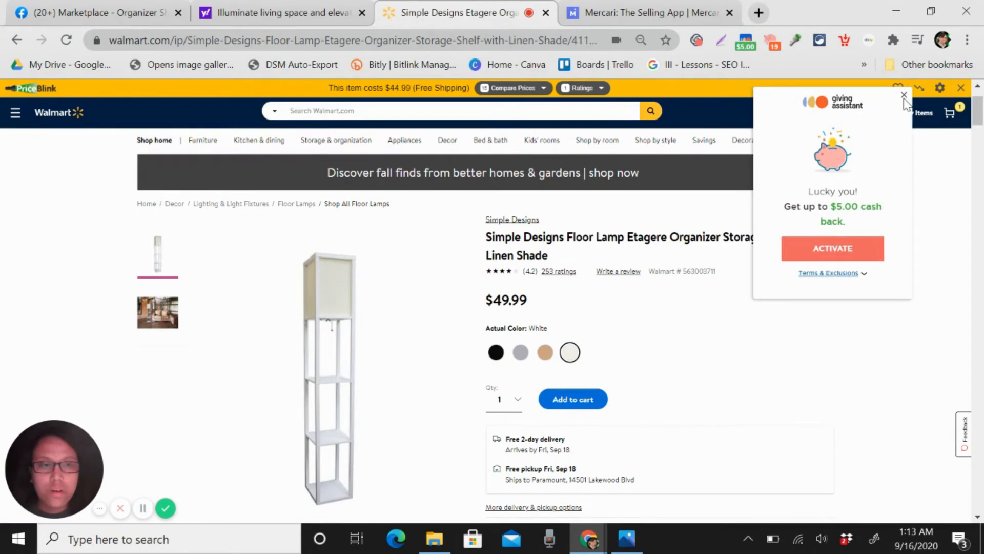
pyautogui.click(903, 96)
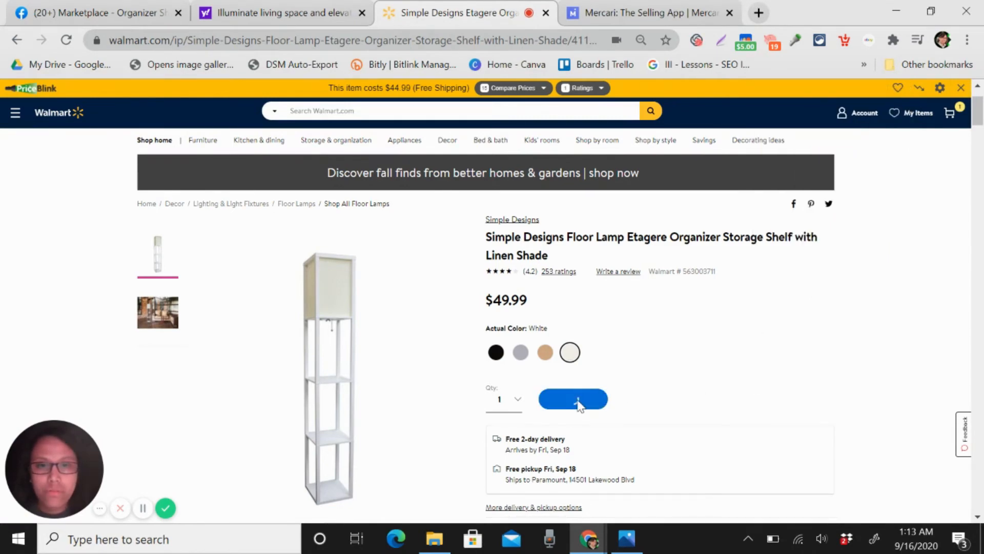
pyautogui.click(572, 399)
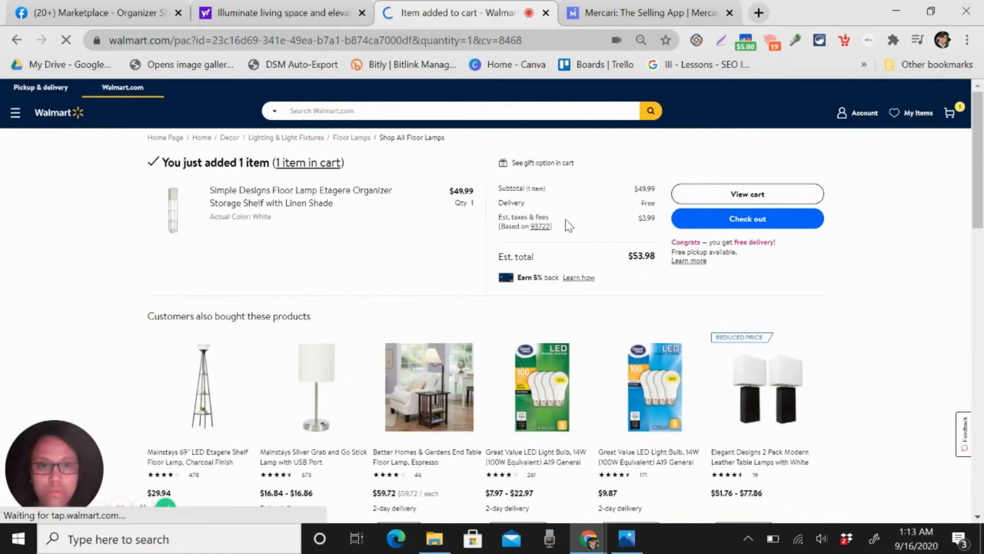
# Change the tax-estimate ZIP code to 90241, giving an estimated total of $54.74
pyautogui.click(538, 225)
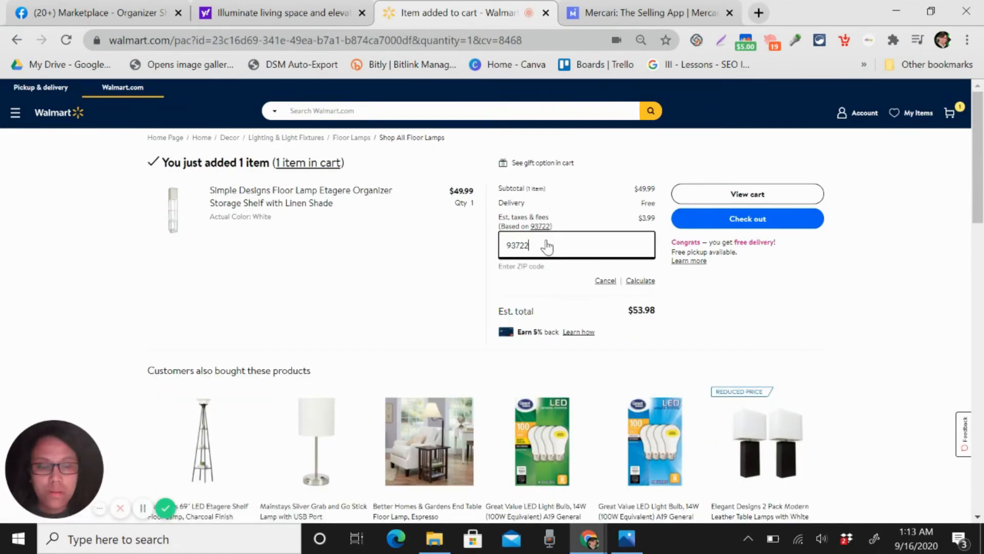
pyautogui.write('90241')
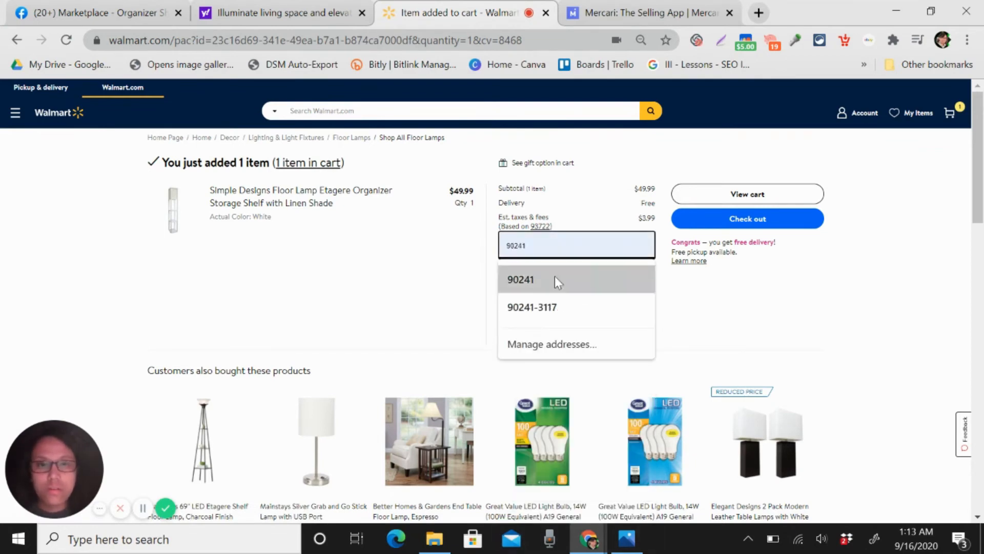
pyautogui.click(521, 279)
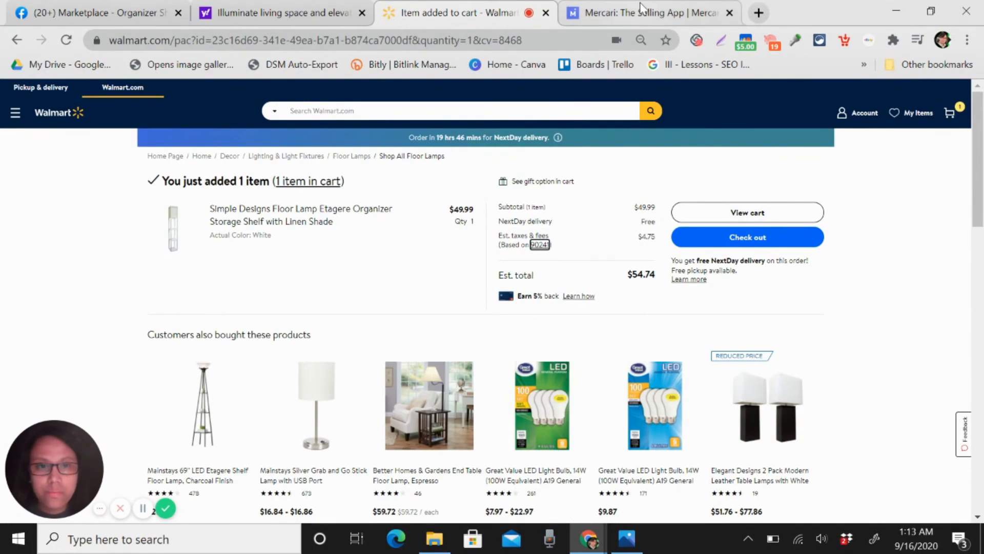
pyautogui.moveTo(647, 12)
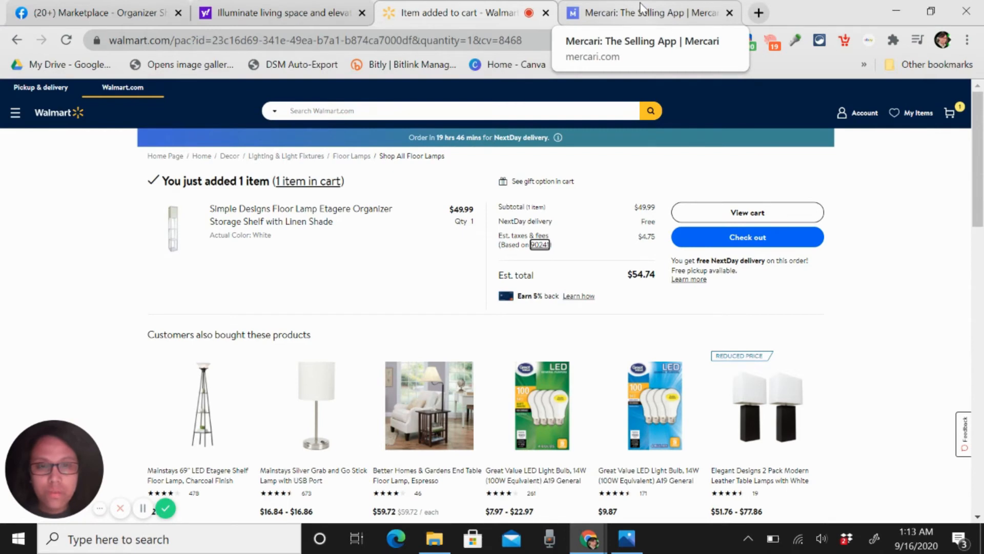
# Set the lamp's price to $68 with a $57 smart-pricing floor and submit the listing
pyautogui.click(637, 13)
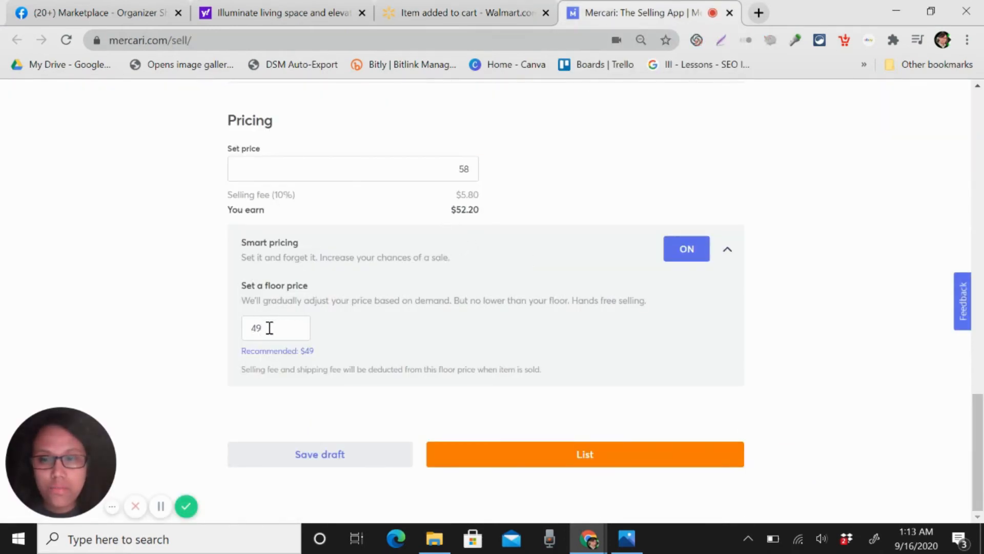
pyautogui.click(377, 168)
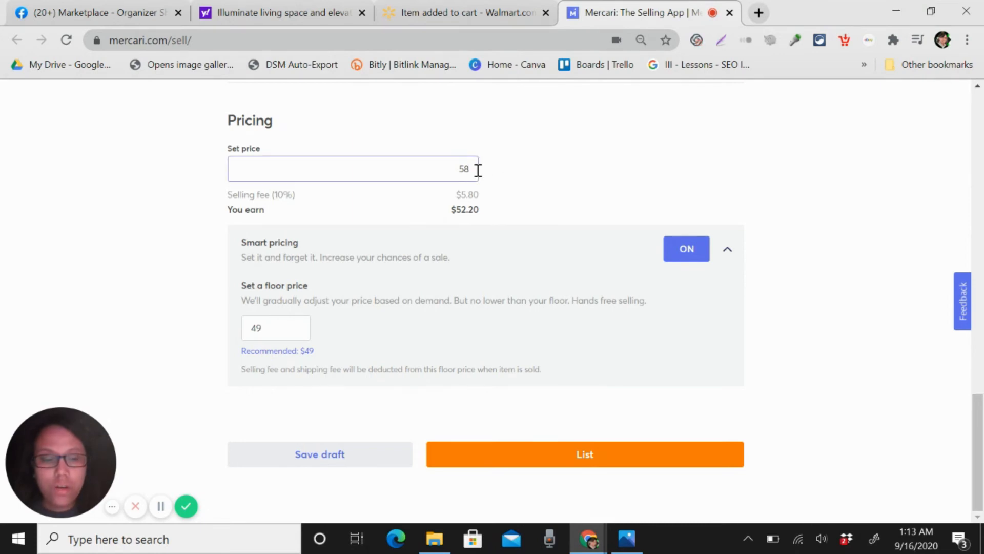
pyautogui.write('65')
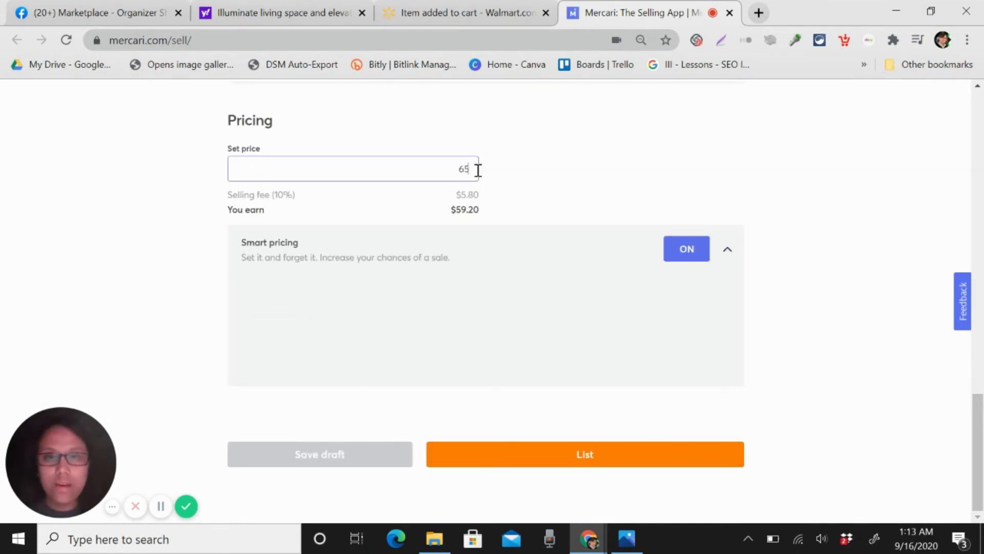
pyautogui.write('55')
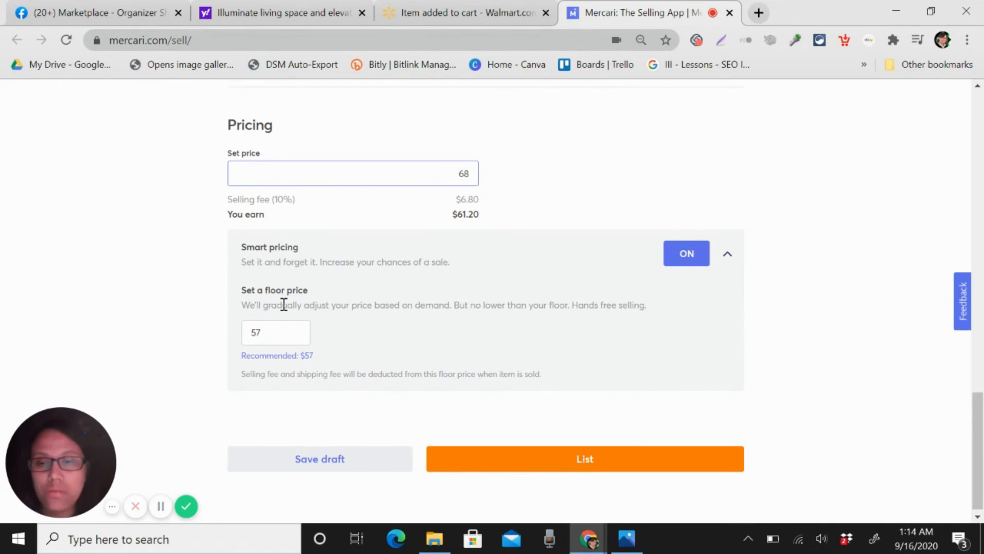
pyautogui.click(275, 332)
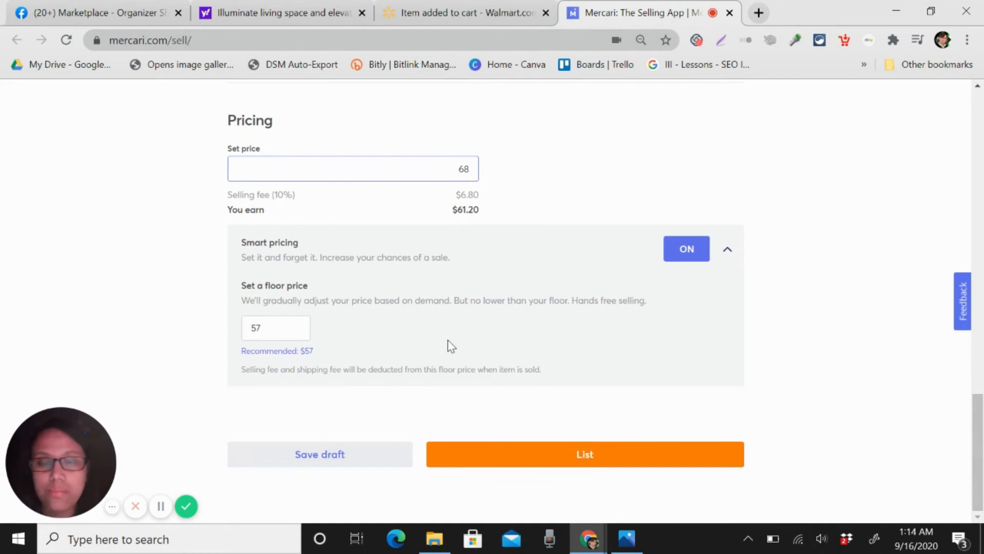
pyautogui.moveTo(585, 454)
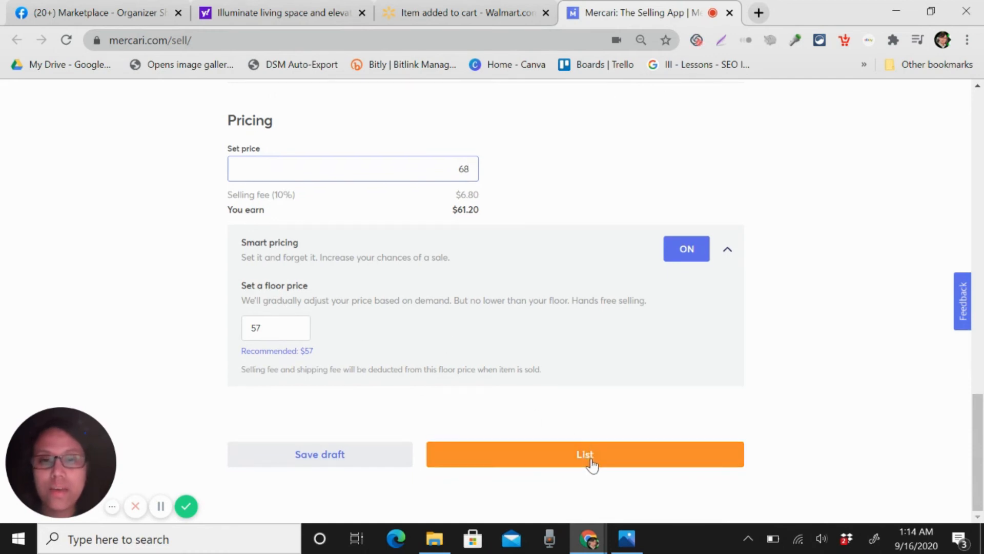
pyautogui.click(584, 454)
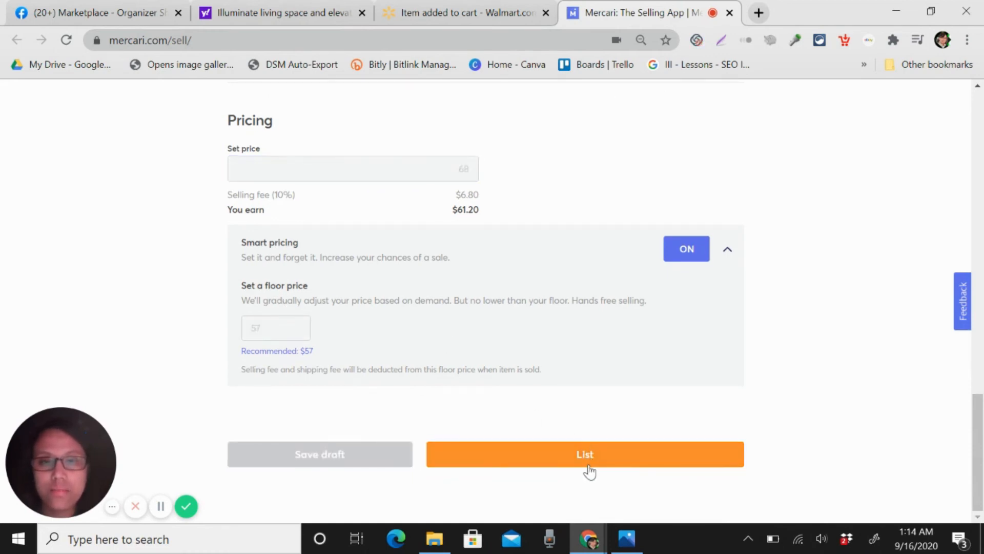
# Scroll through the live Organizer Shelf Floor Lamp listing at $68 with free shipping
pyautogui.click(584, 454)
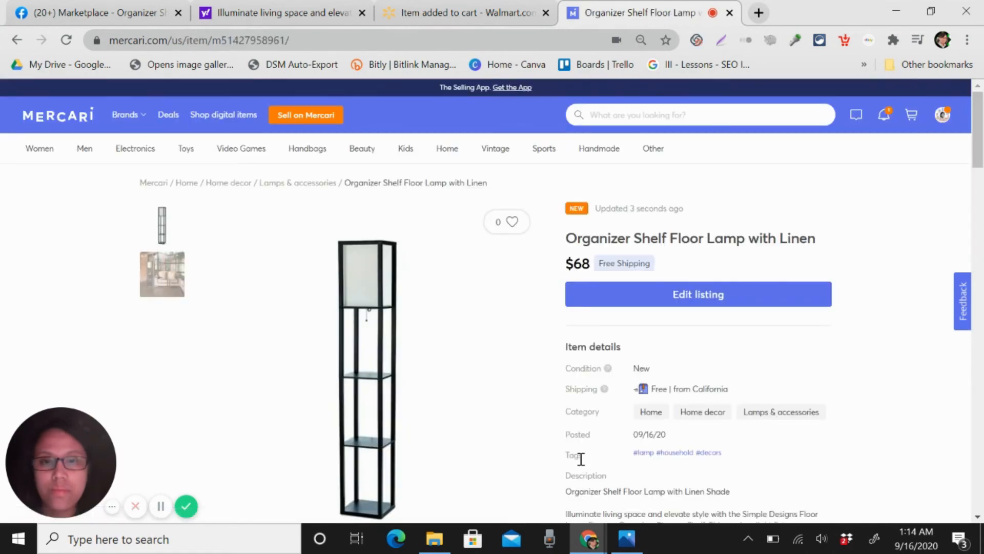
pyautogui.scroll(-3)
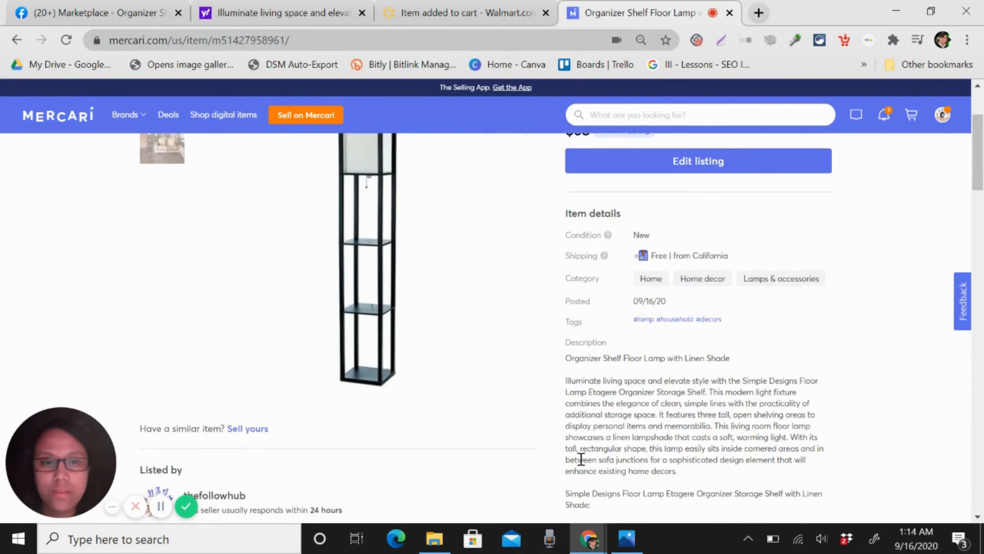